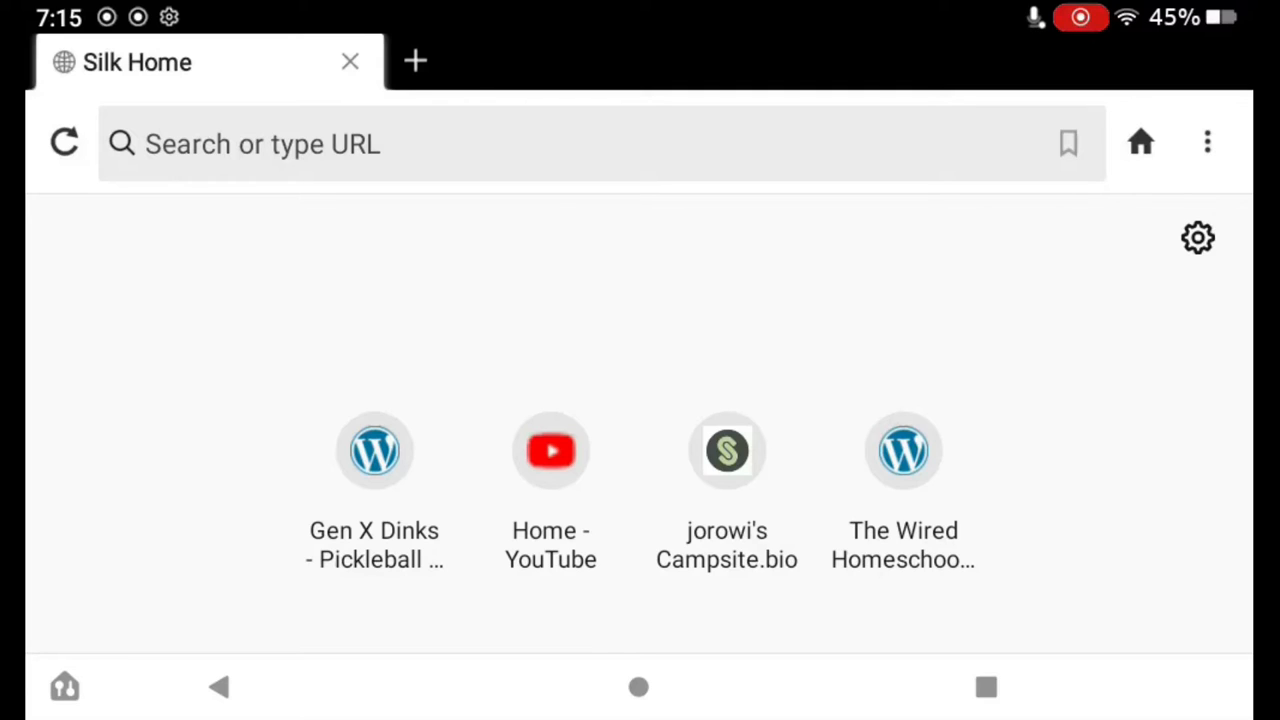
Show the saved Bookmarks list from the browser's main menu.
{"action": "left_click", "coordinate": [1203, 140]}
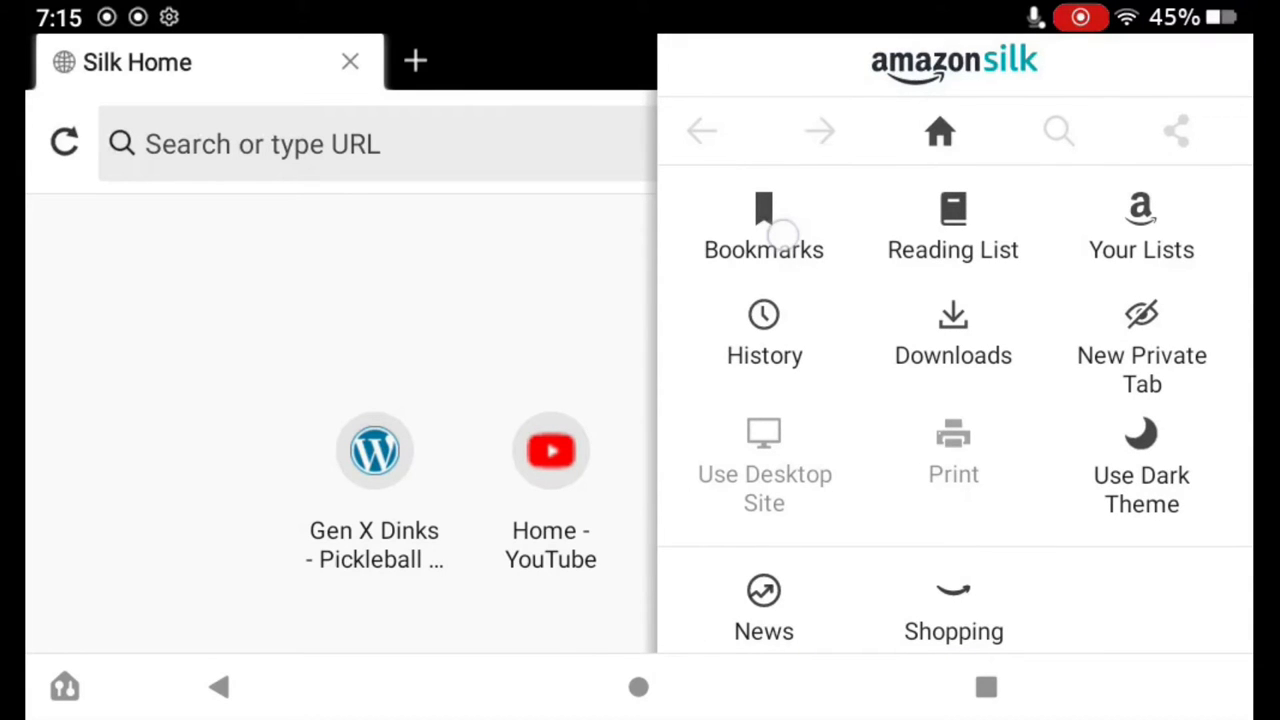
{"action": "left_click", "coordinate": [764, 225]}
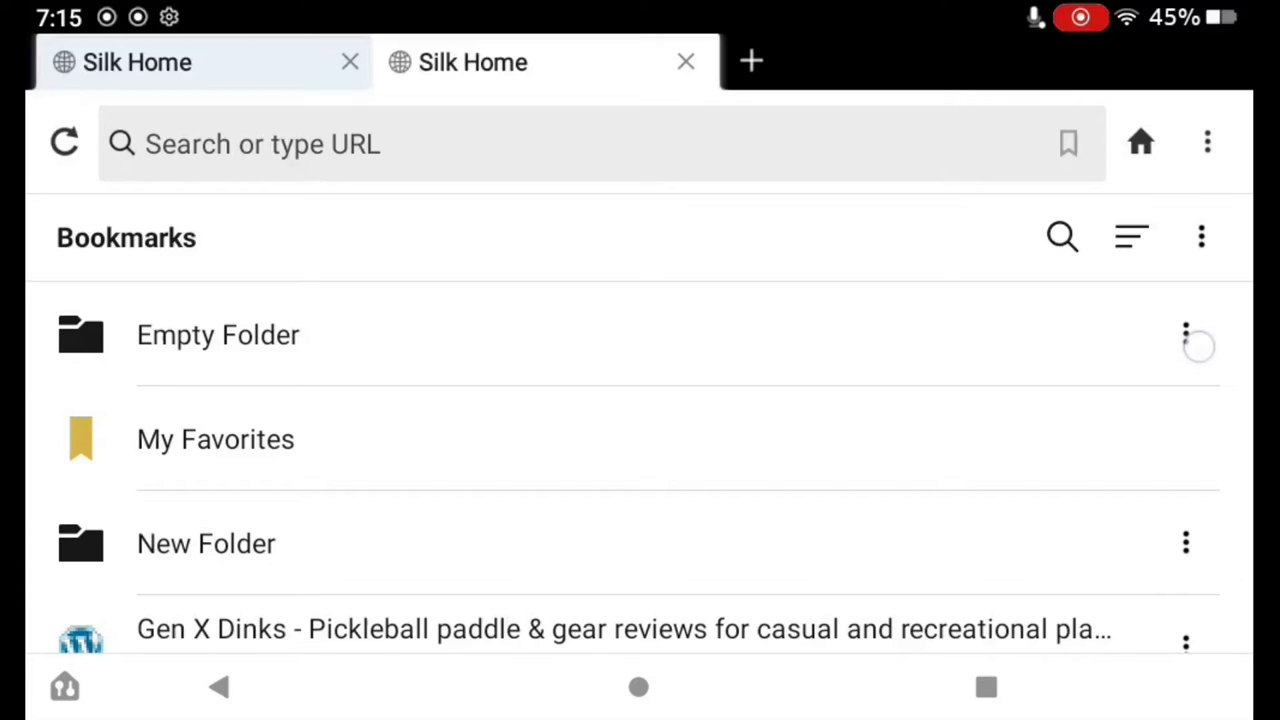
Delete Empty Folder from the bookmarks and confirm the deletion.
{"action": "left_click", "coordinate": [1183, 330]}
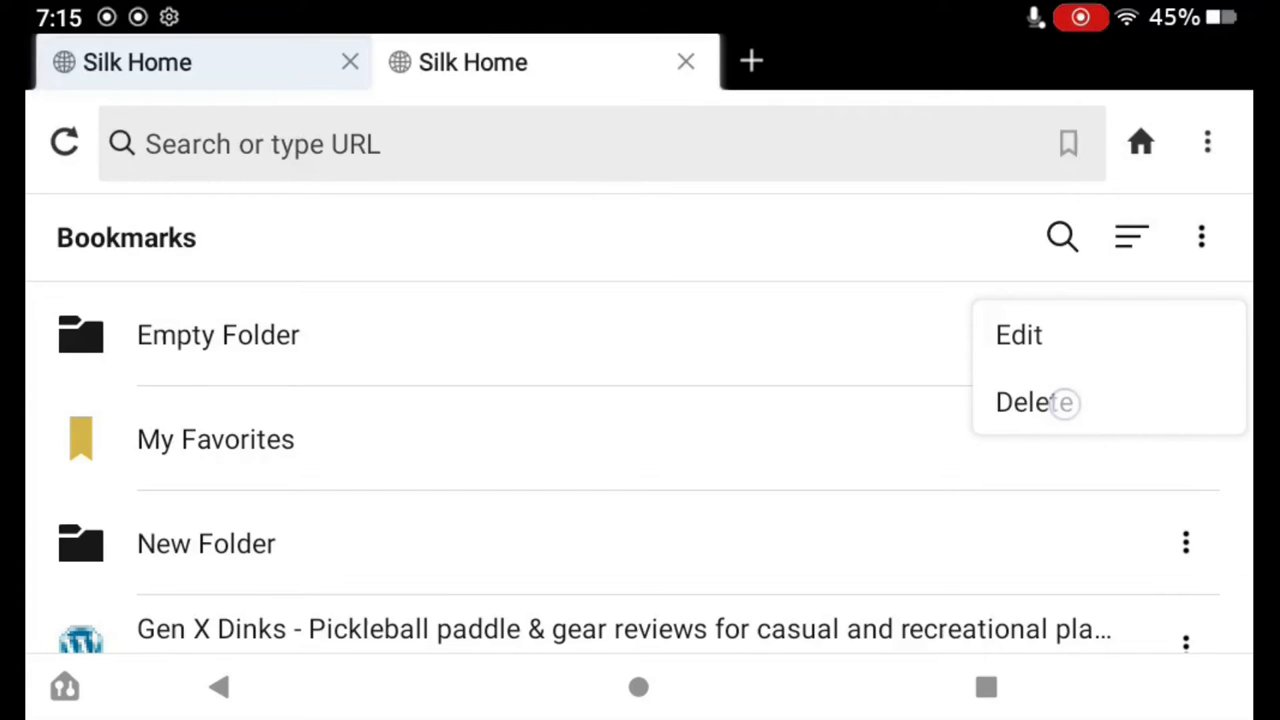
{"action": "left_click", "coordinate": [1031, 401]}
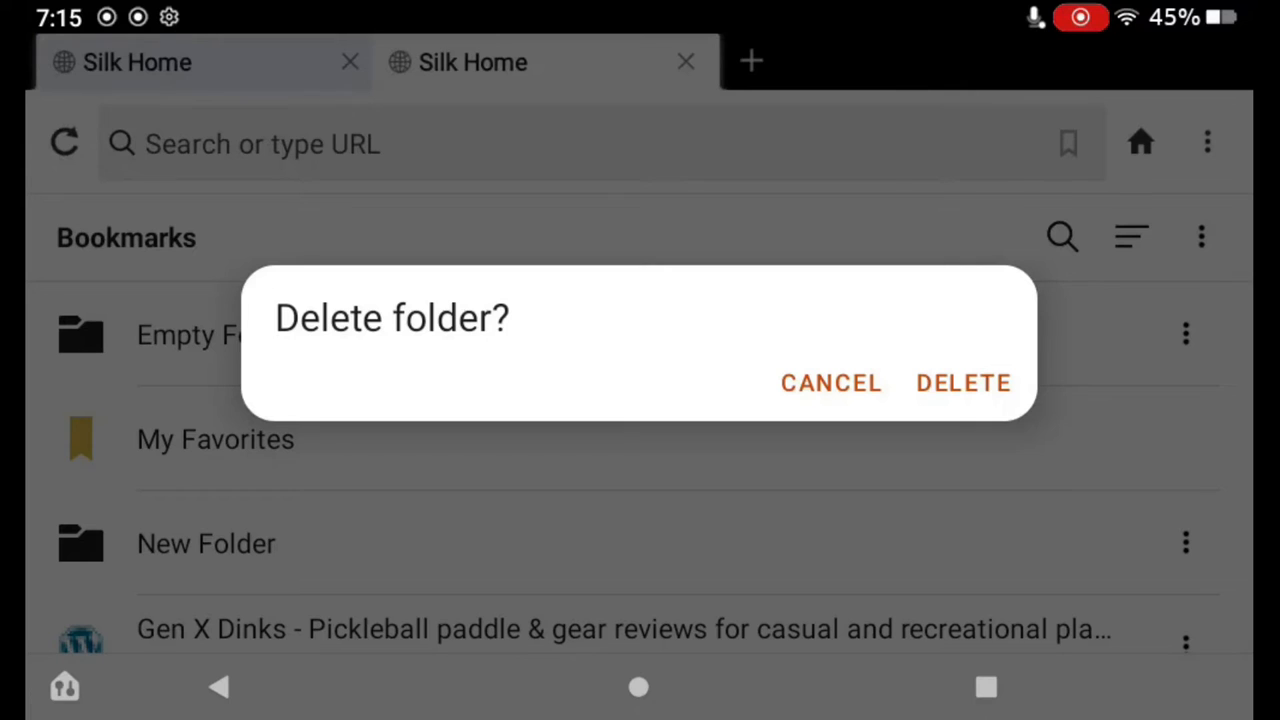
{"action": "left_click", "coordinate": [963, 383]}
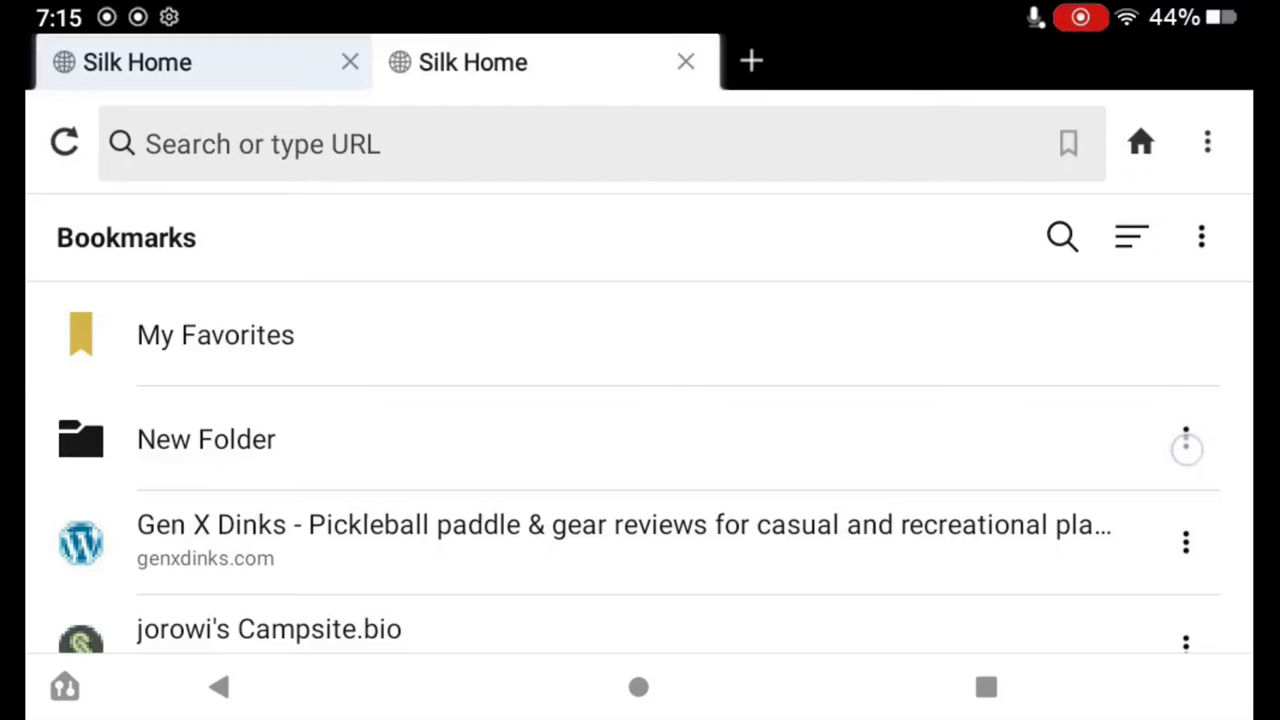
Edit New Folder, clearing its name and renaming it to Folder one.
{"action": "left_click", "coordinate": [1183, 451]}
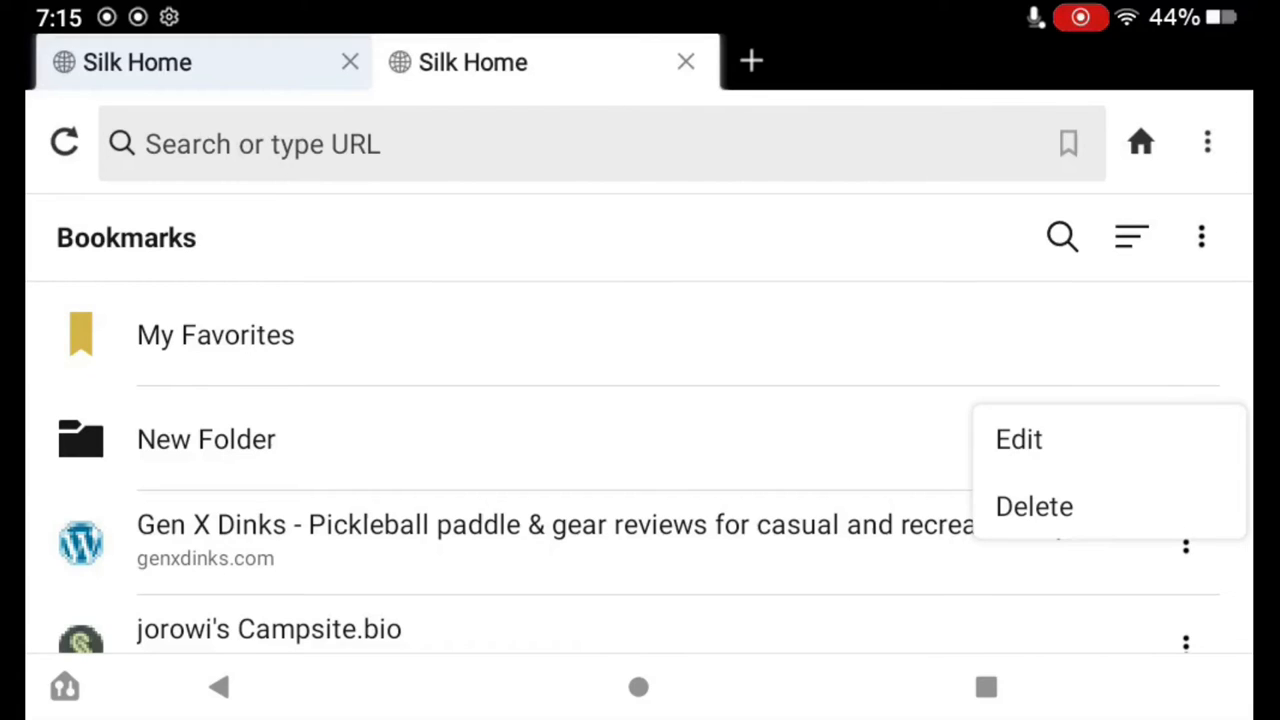
{"action": "left_click", "coordinate": [1033, 440]}
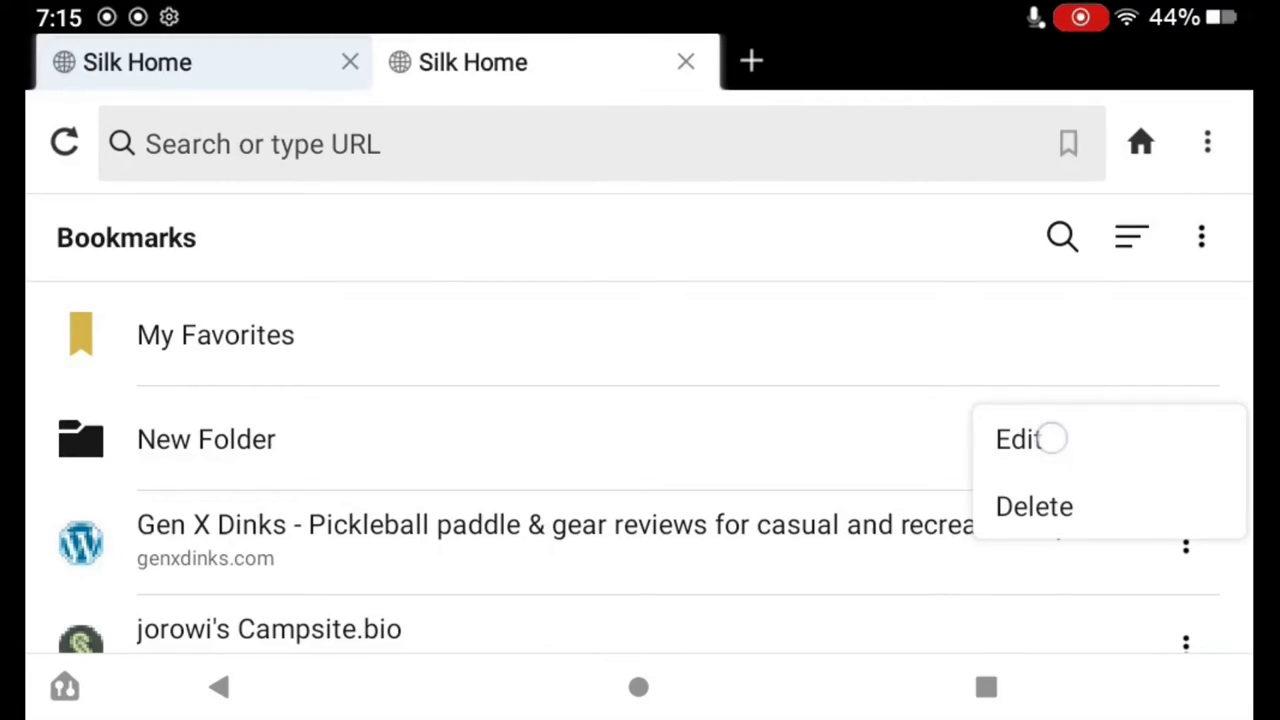
{"action": "left_click", "coordinate": [1015, 440]}
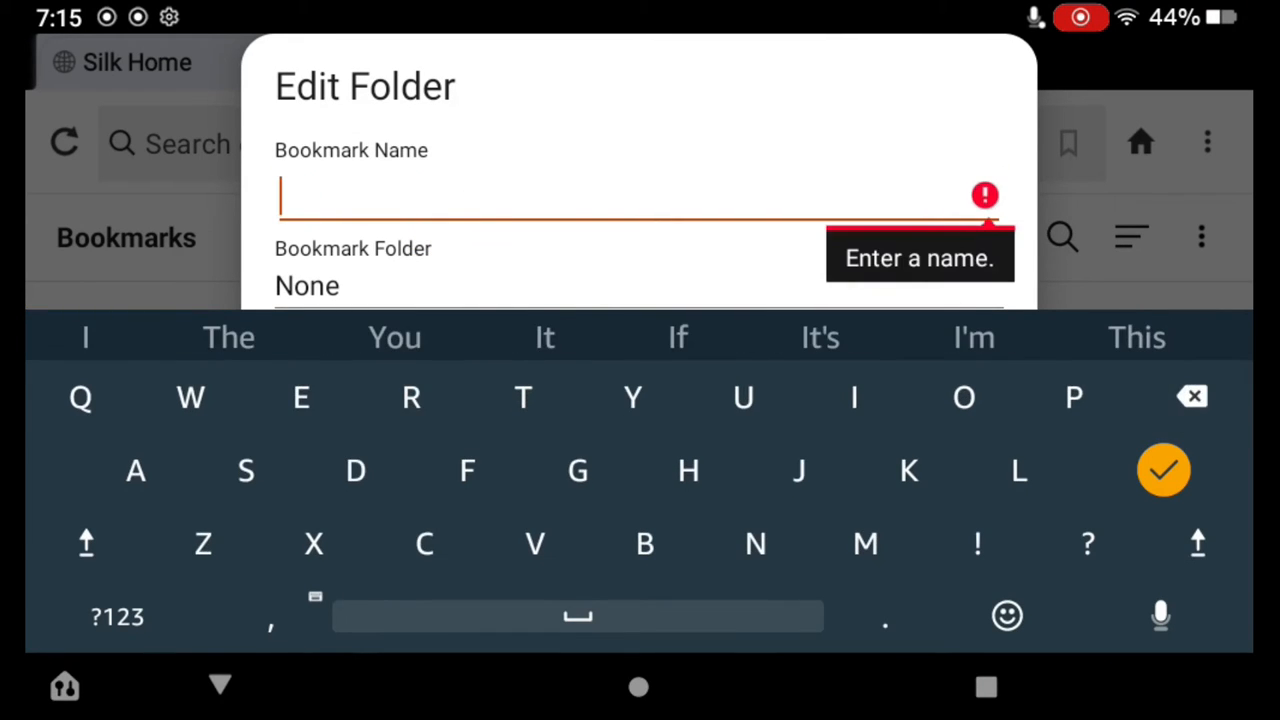
{"action": "type", "text": "Fol"}
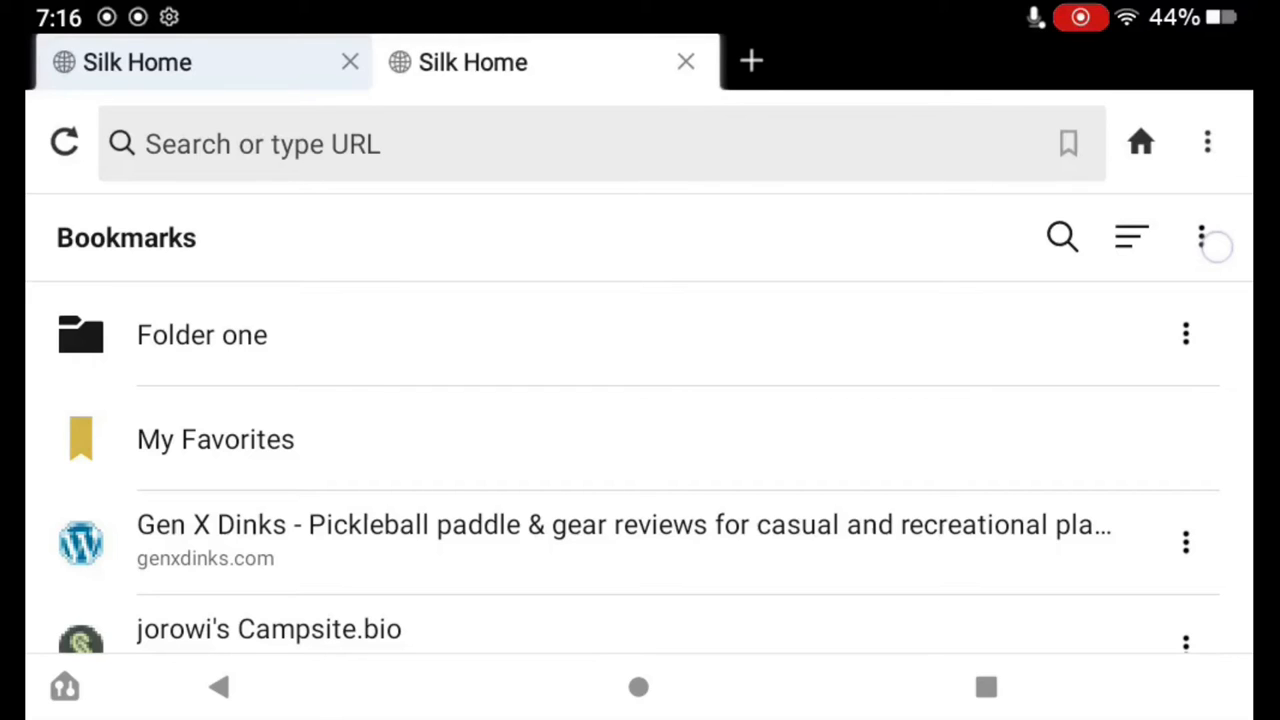
Create a folder named New Folder with Folder one as its parent folder.
{"action": "left_click", "coordinate": [1222, 238]}
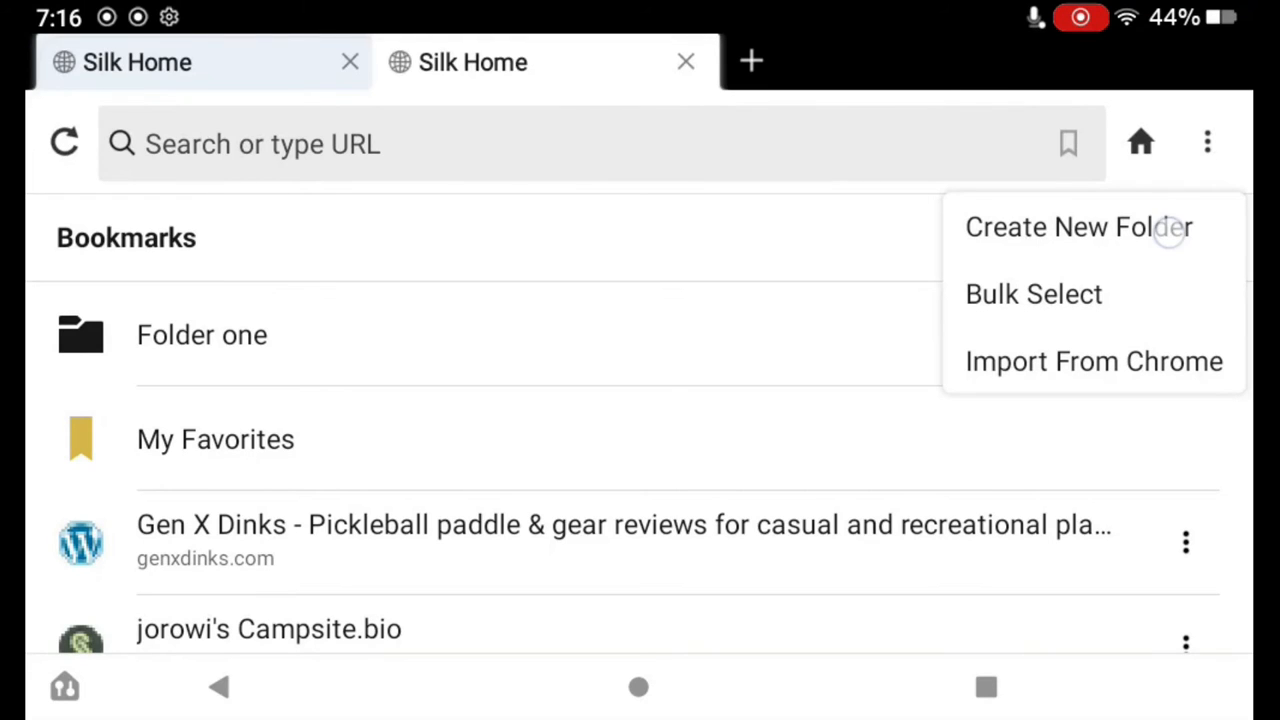
{"action": "left_click", "coordinate": [1078, 226]}
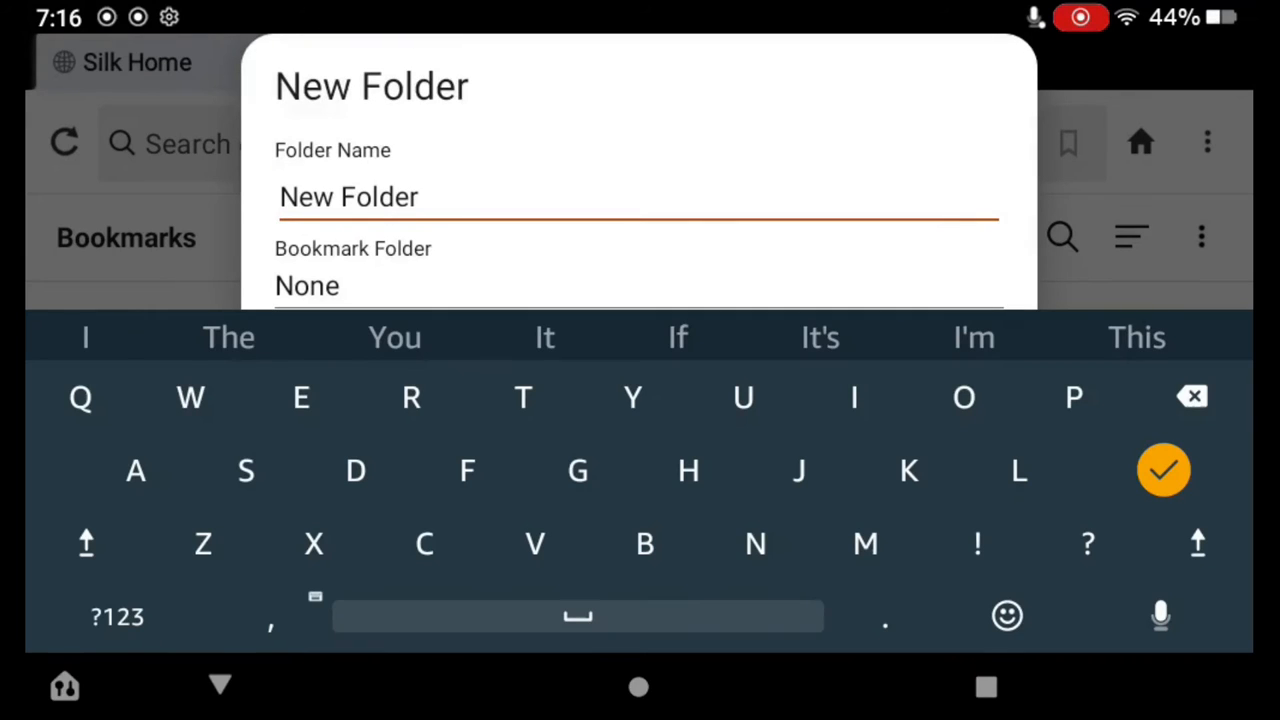
{"action": "left_click", "coordinate": [1162, 471]}
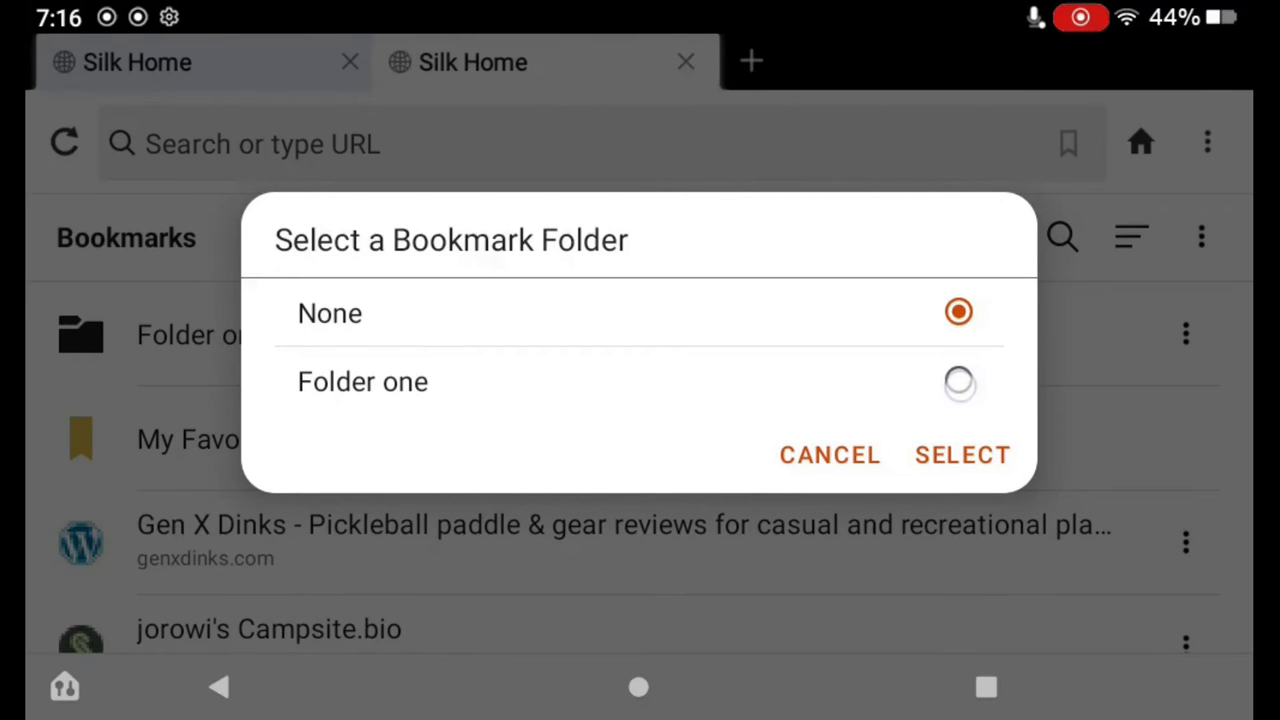
{"action": "left_click", "coordinate": [958, 382]}
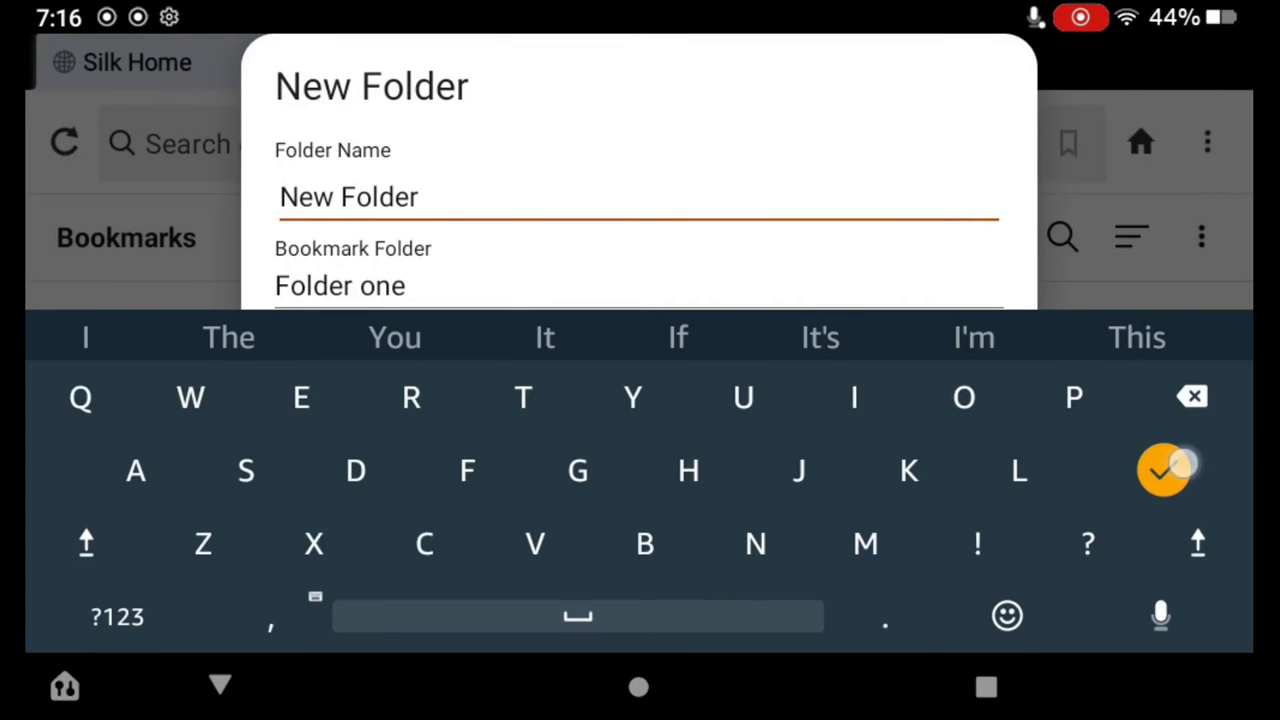
{"action": "left_click", "coordinate": [1169, 473]}
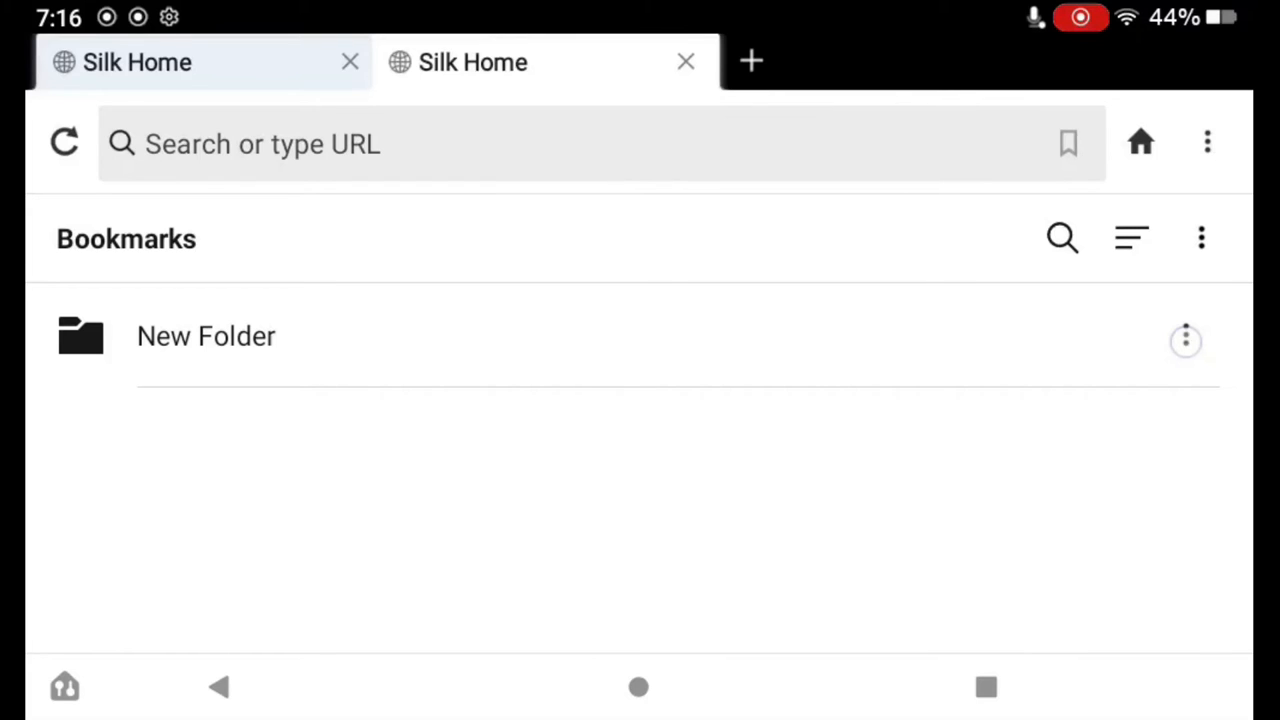
Edit New Folder with Bookmark Folder None, saving it at the top level.
{"action": "left_click", "coordinate": [1185, 340]}
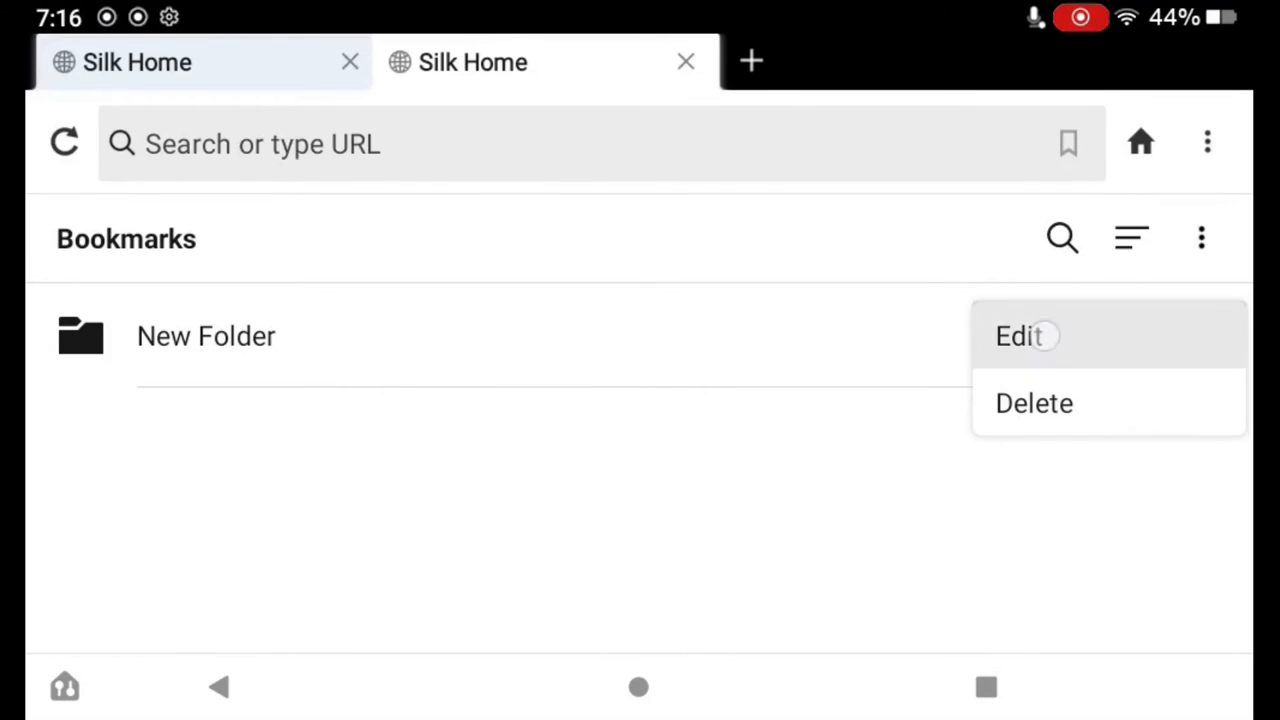
{"action": "left_click", "coordinate": [1020, 335]}
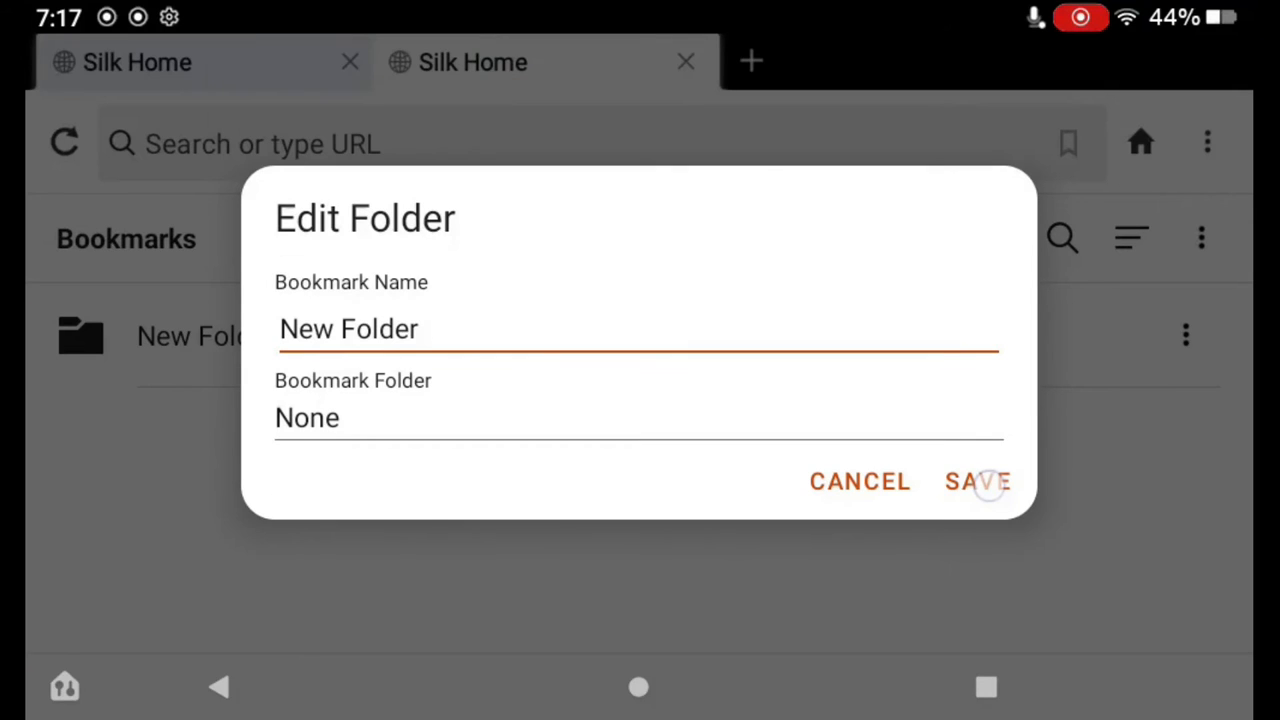
{"action": "left_click", "coordinate": [981, 482]}
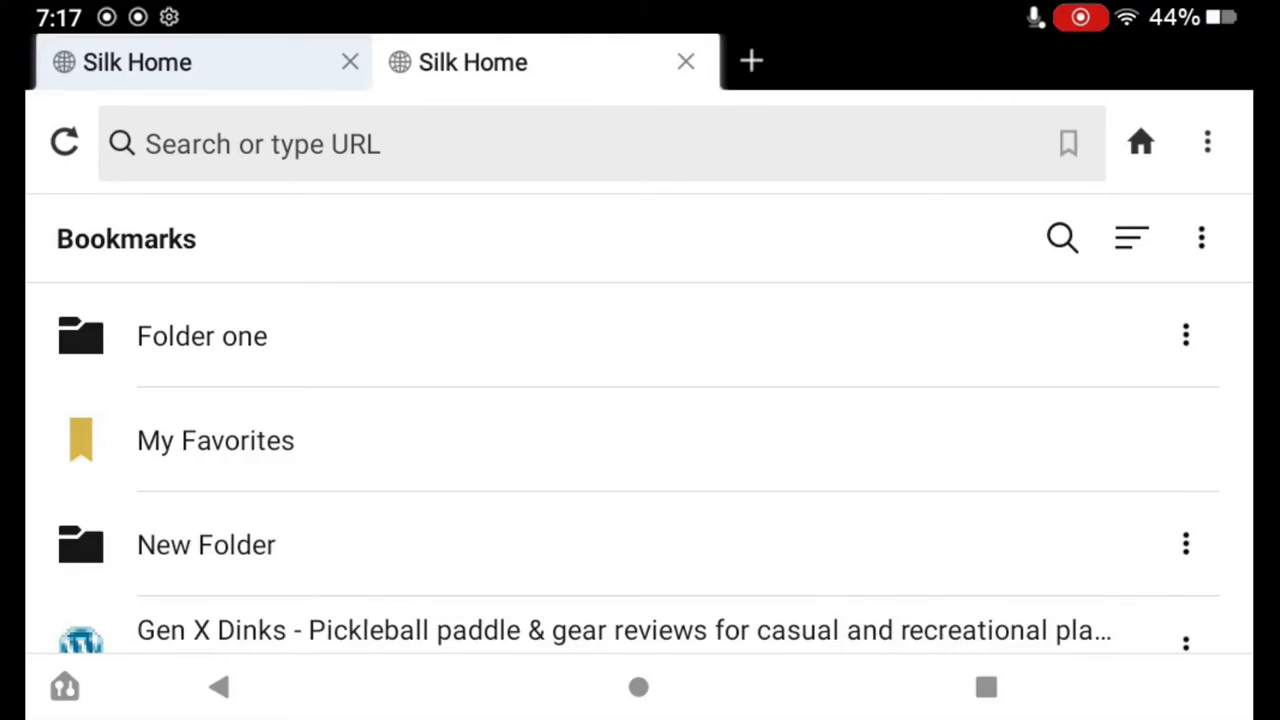
{"action": "left_click", "coordinate": [903, 539]}
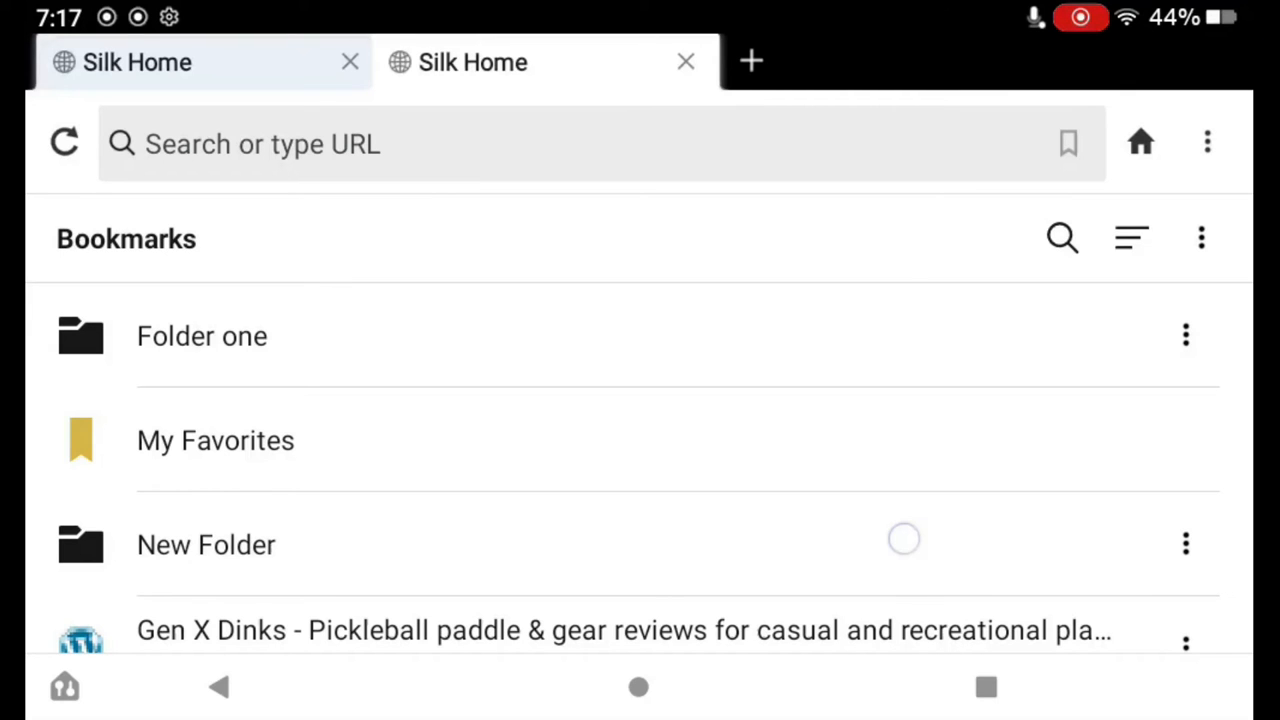
{"action": "scroll", "scroll_direction": "down", "scroll_amount": 3}
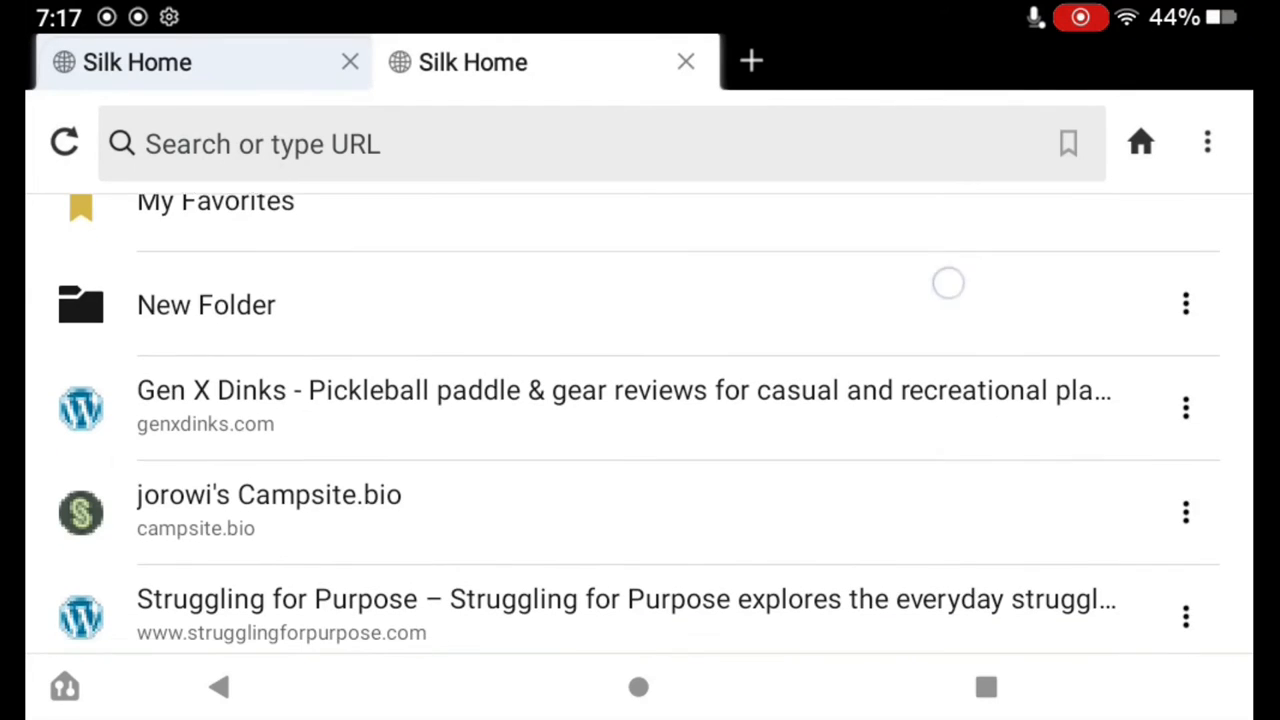
{"action": "scroll", "scroll_direction": "down", "scroll_amount": 3}
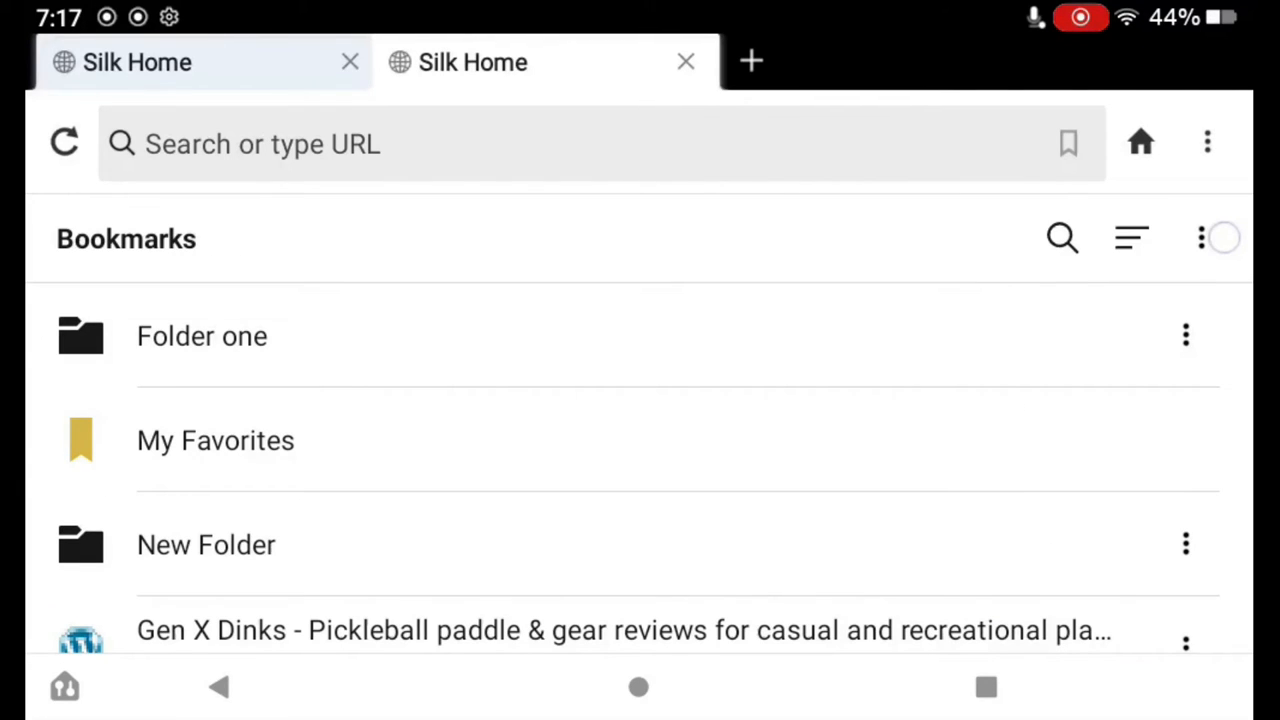
Select Gen X Dinks, Campsite.bio and Struggling for Purpose and start moving them.
{"action": "left_click", "coordinate": [1201, 238]}
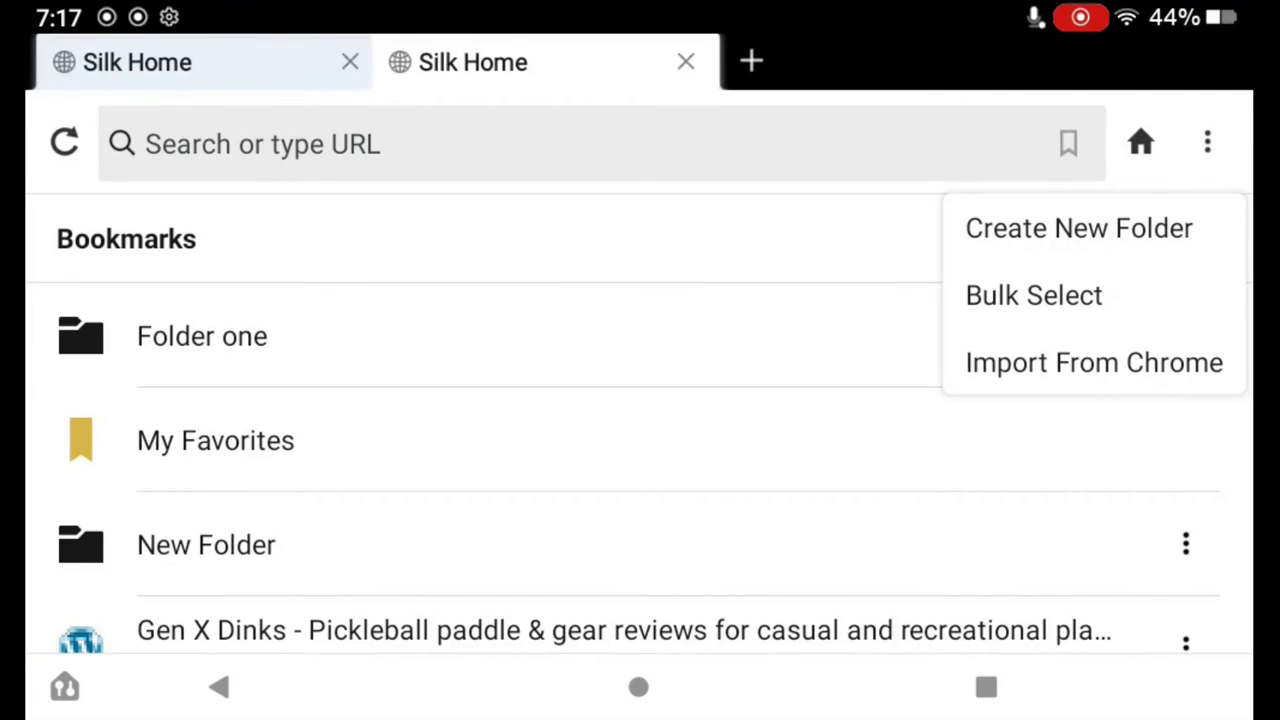
{"action": "left_click", "coordinate": [1033, 295]}
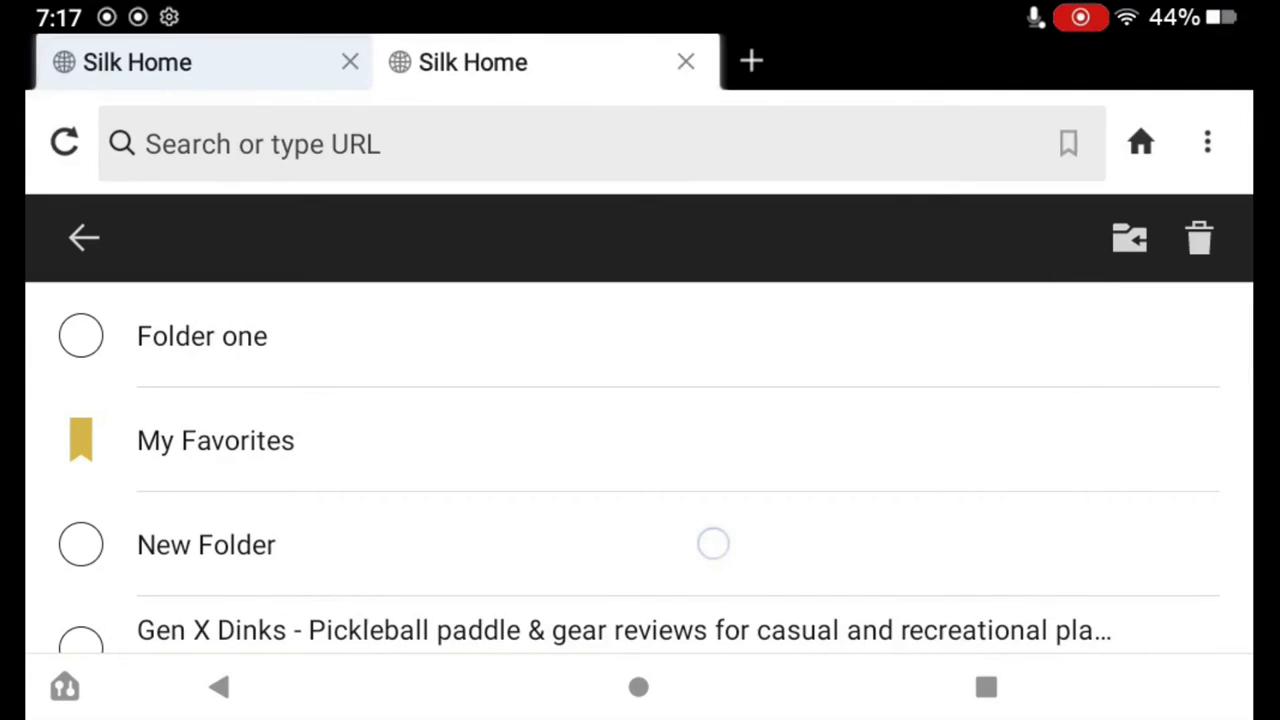
{"action": "scroll", "scroll_direction": "down", "scroll_amount": 3}
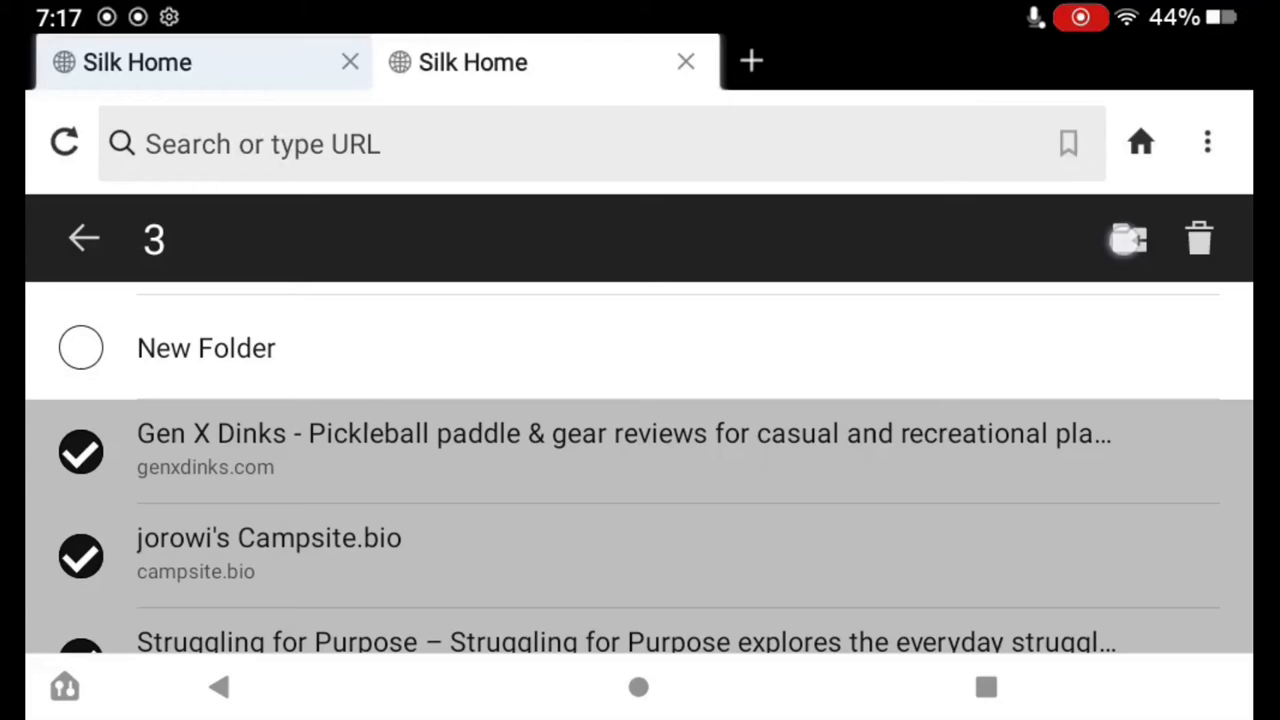
{"action": "left_click", "coordinate": [1126, 238]}
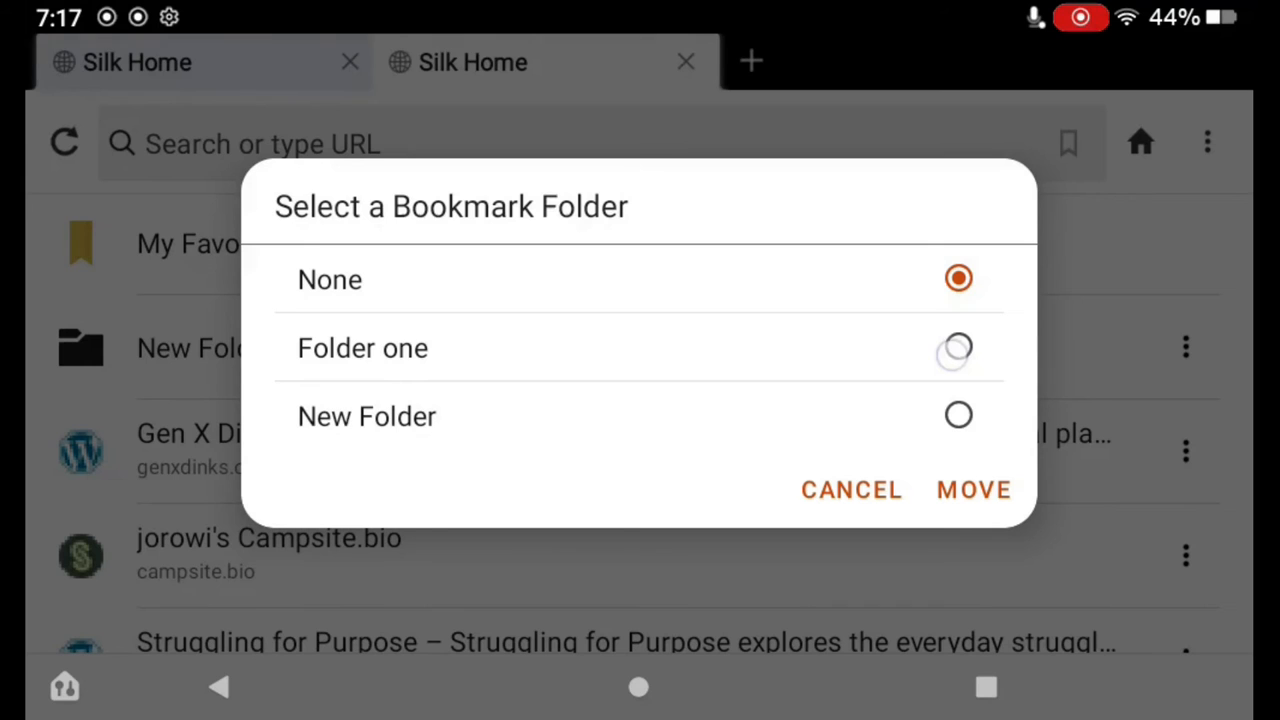
Move the three selected bookmarks into Folder one and view its contents.
{"action": "left_click", "coordinate": [957, 347]}
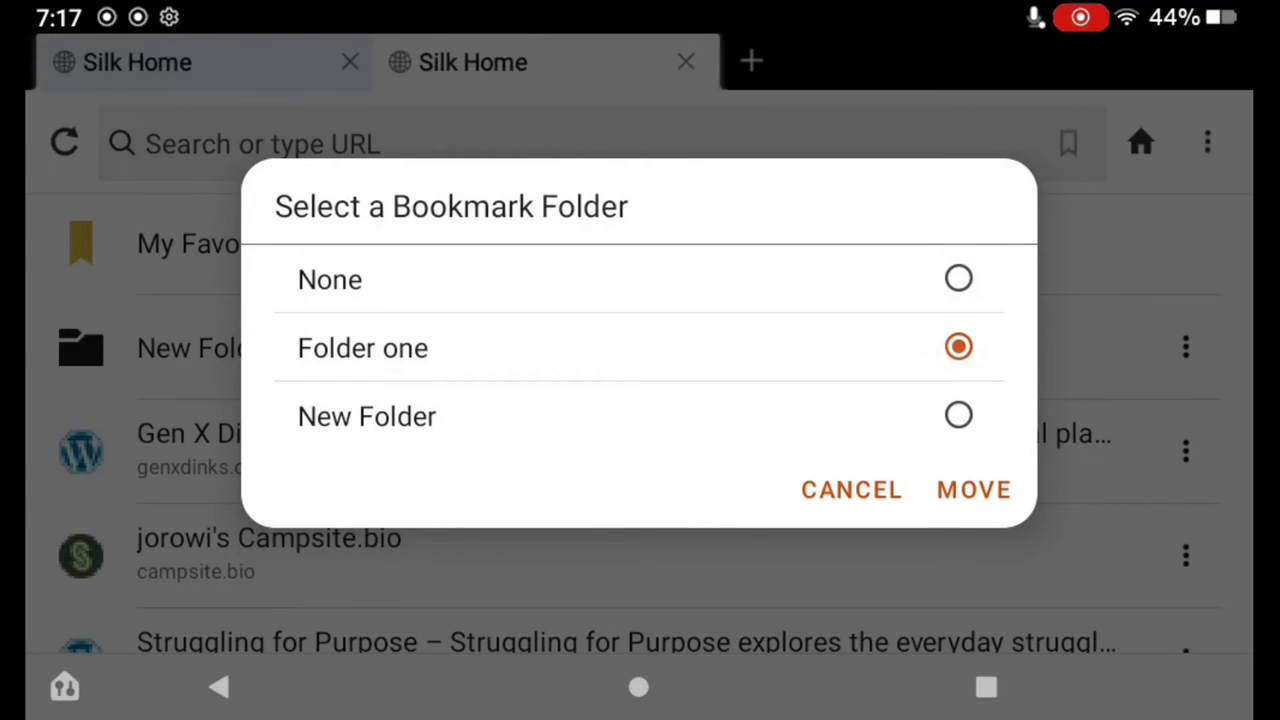
{"action": "left_click", "coordinate": [972, 490]}
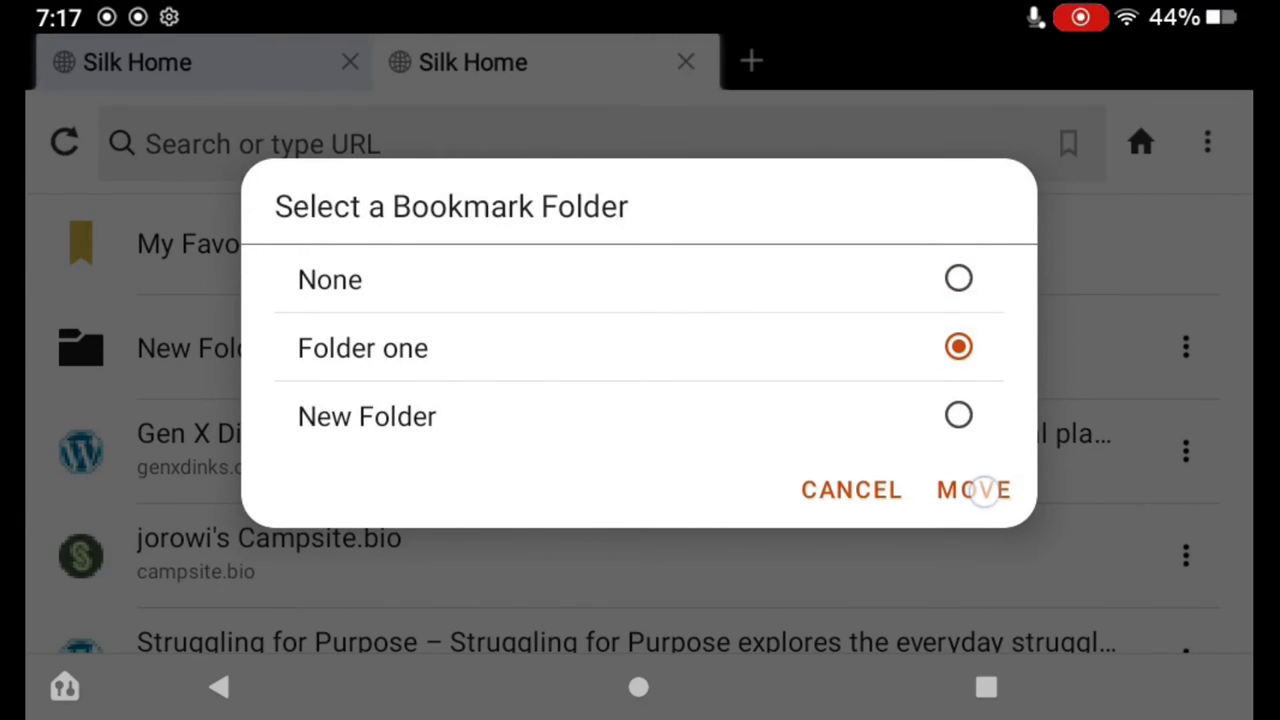
{"action": "left_click", "coordinate": [974, 490]}
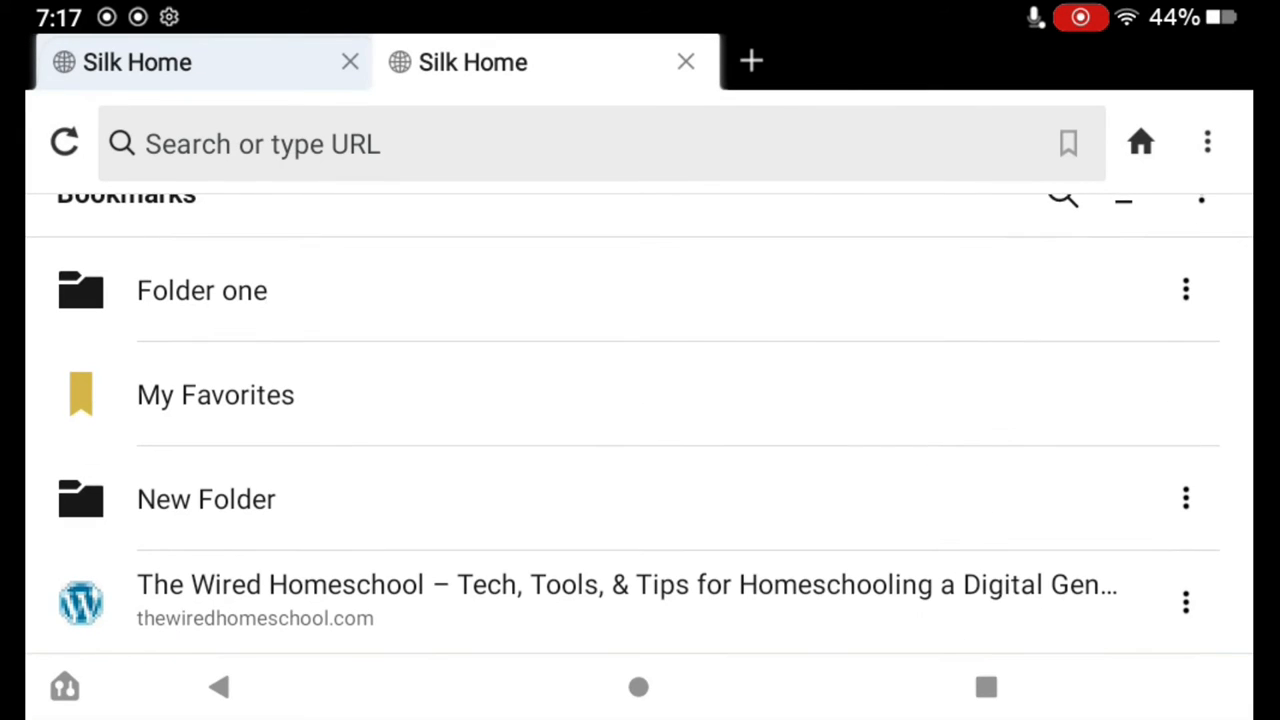
{"action": "scroll", "scroll_direction": "down", "scroll_amount": 3}
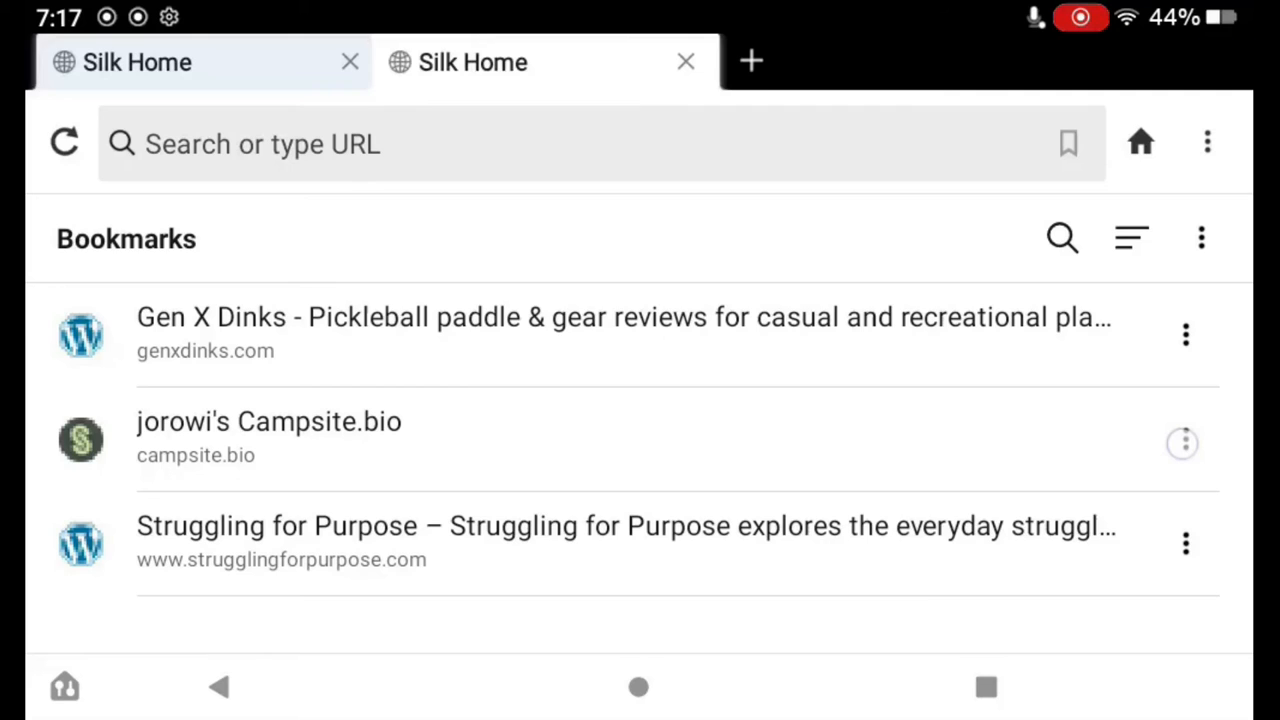
Edit the Campsite.bio bookmark to set its Bookmark Folder to New Folder and save.
{"action": "left_click", "coordinate": [1181, 443]}
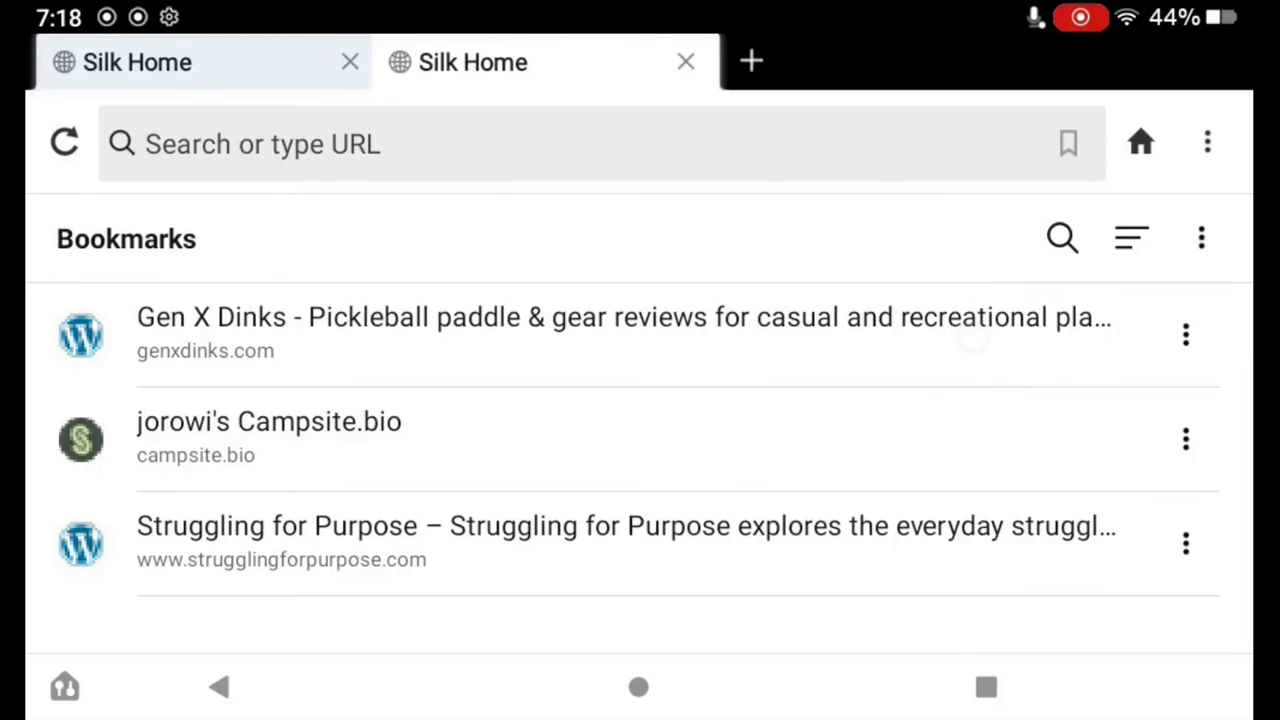
{"action": "left_click", "coordinate": [1185, 435]}
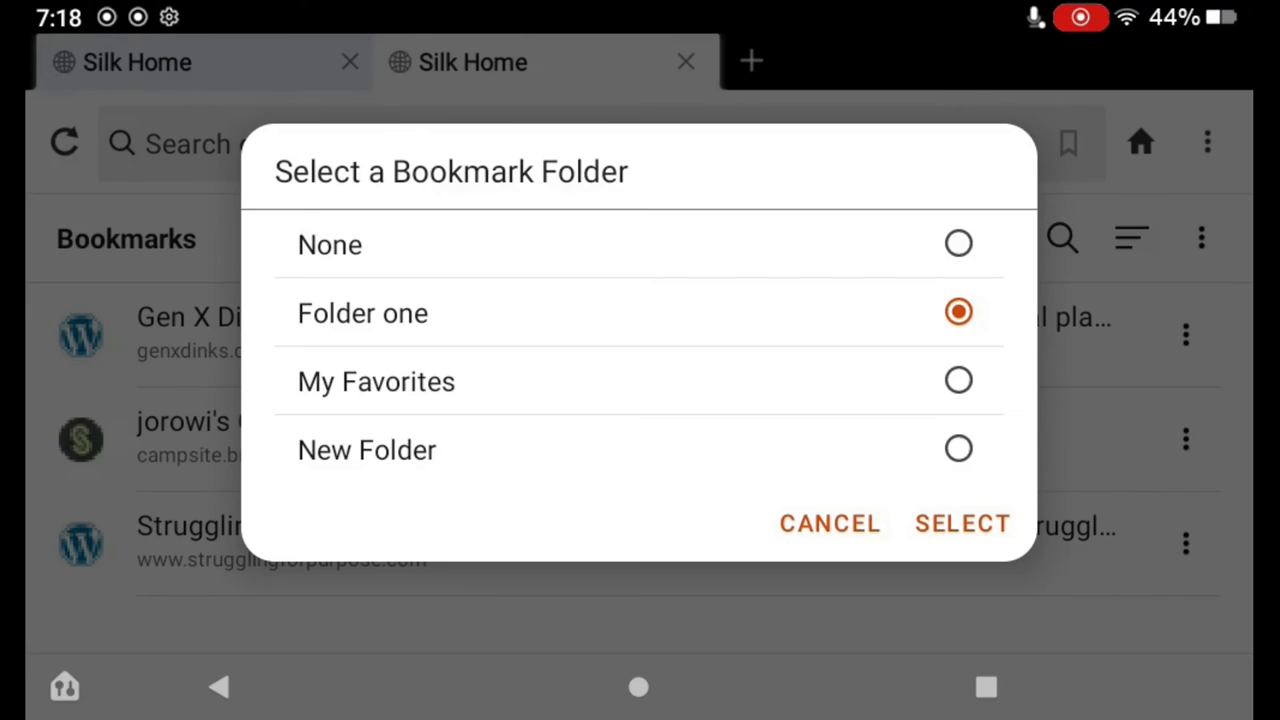
{"action": "left_click", "coordinate": [957, 449]}
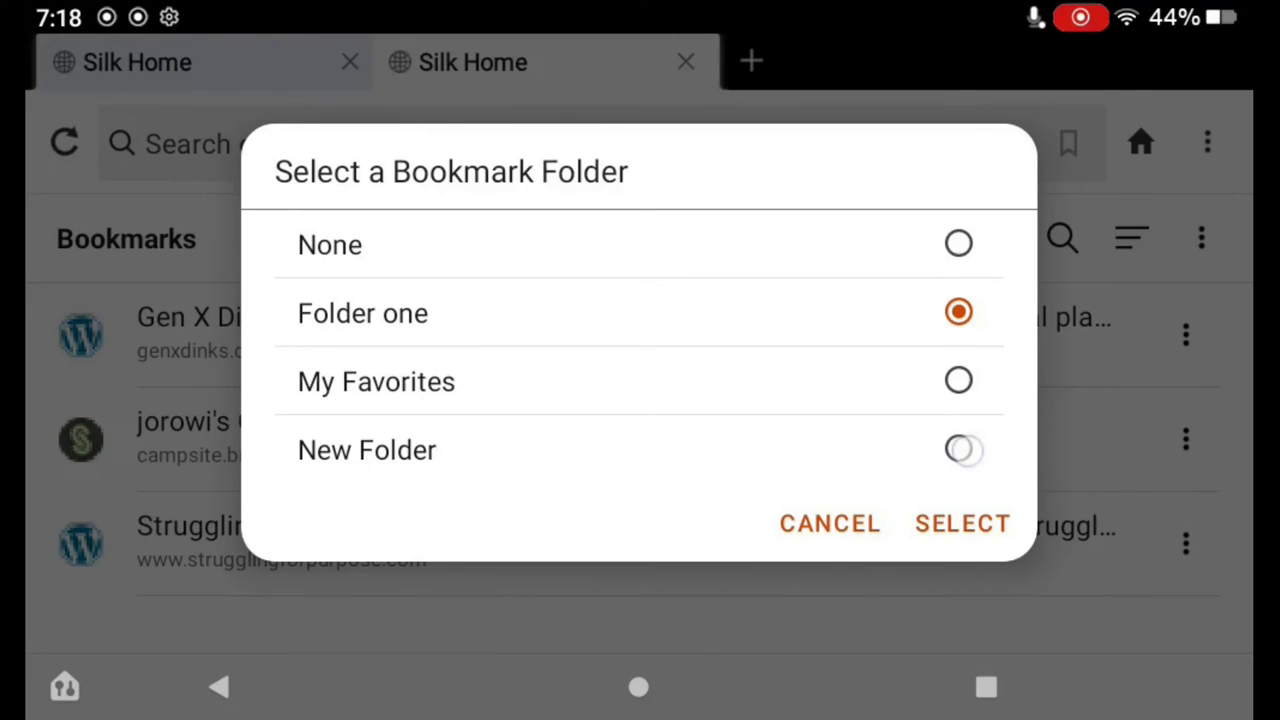
{"action": "left_click", "coordinate": [957, 449]}
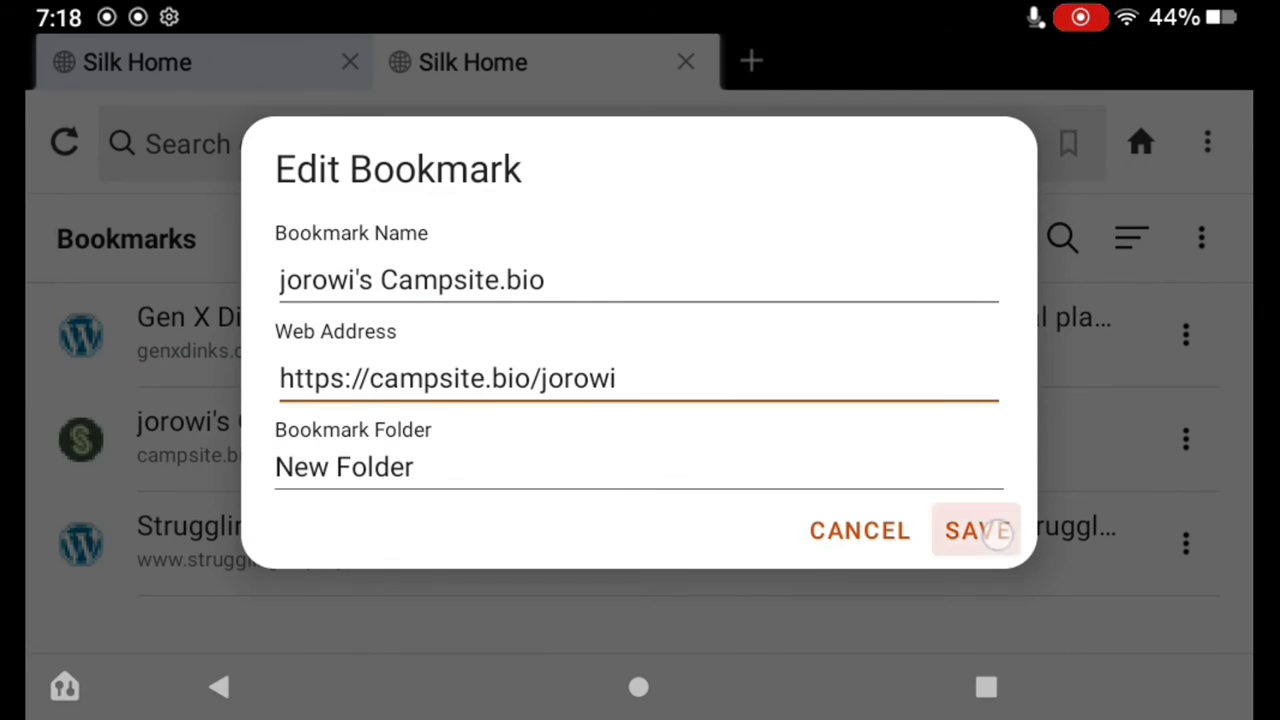
{"action": "left_click", "coordinate": [984, 531]}
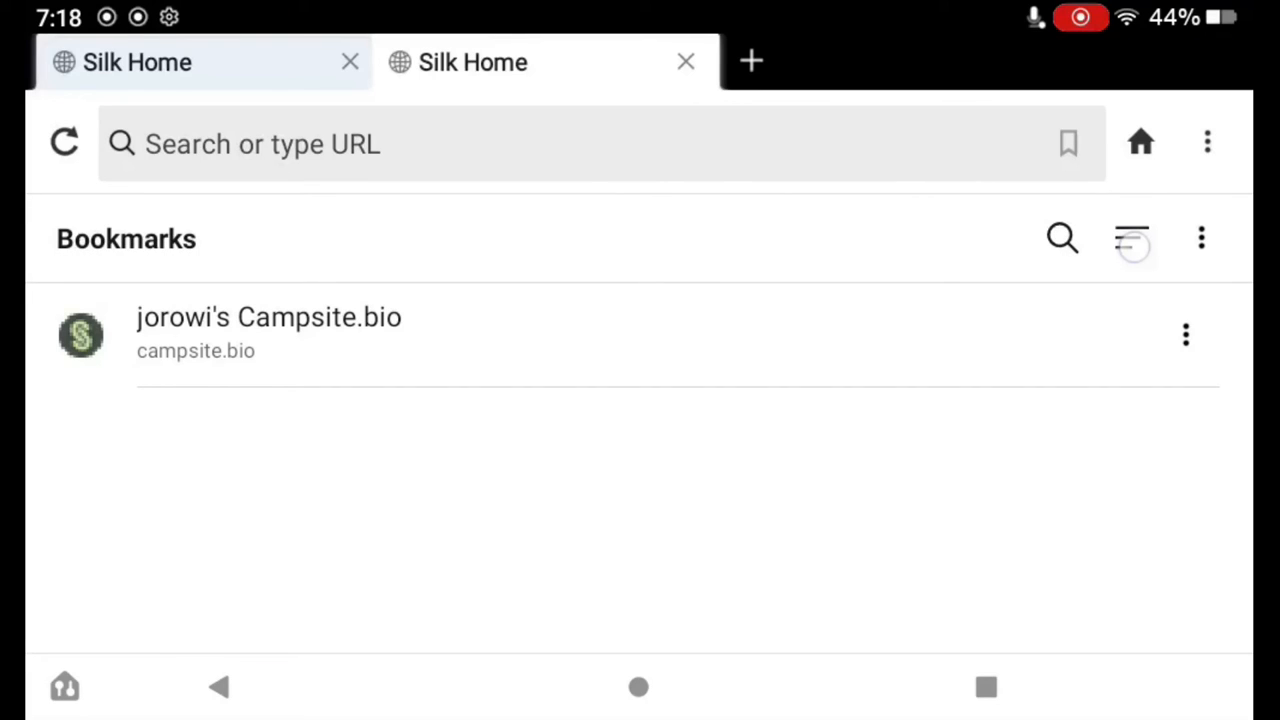
Edit Campsite.bio with Bookmark Folder None and return to the top-level list.
{"action": "left_click", "coordinate": [1122, 238]}
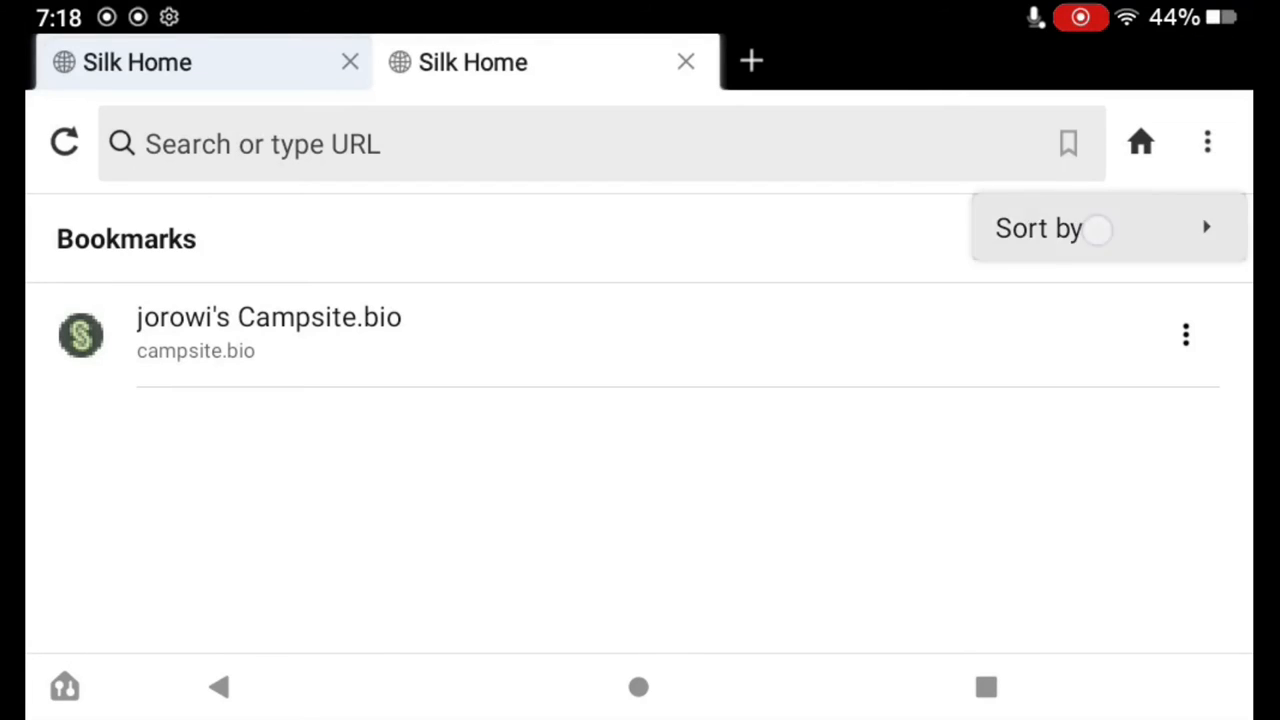
{"action": "left_click", "coordinate": [1040, 228]}
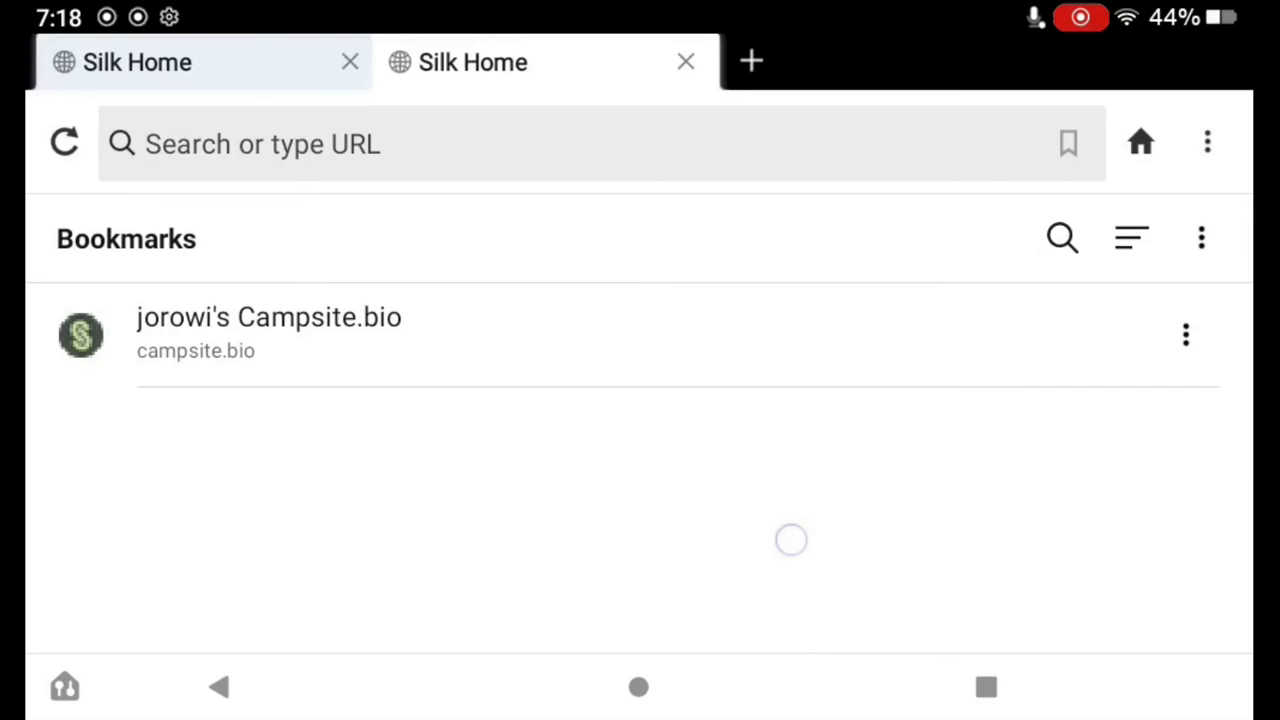
{"action": "left_click", "coordinate": [1185, 335]}
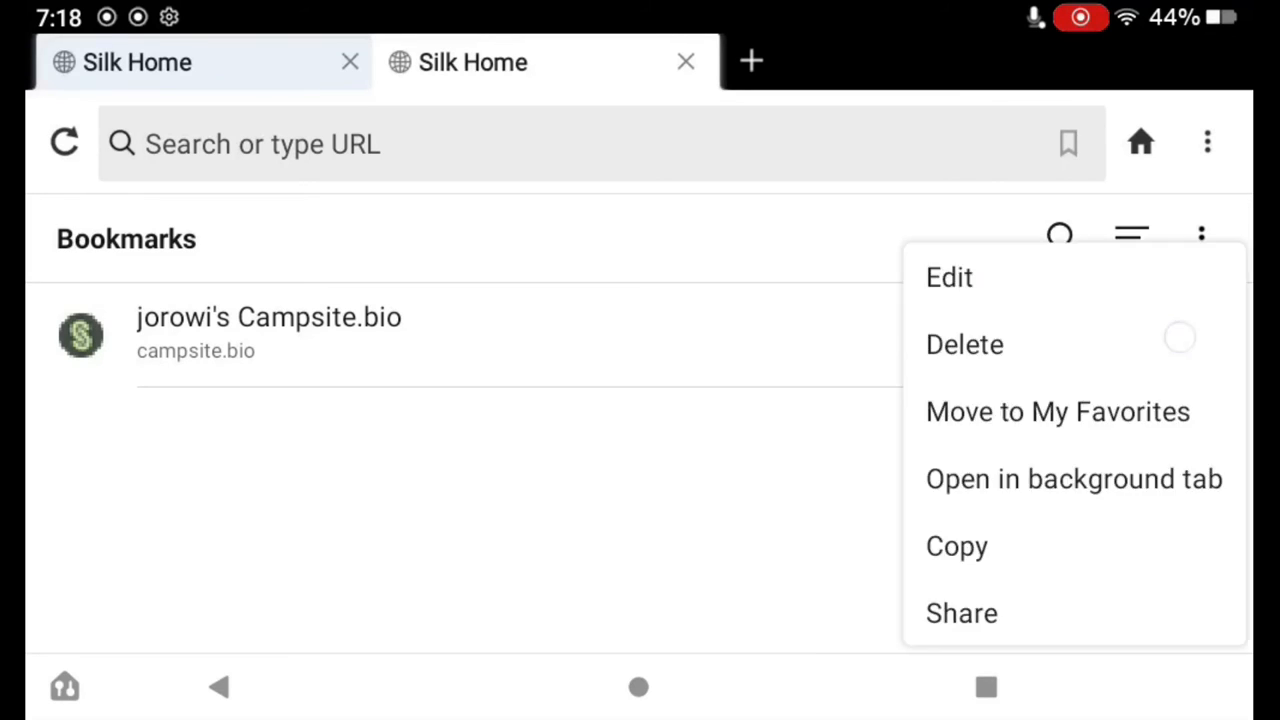
{"action": "left_click", "coordinate": [949, 277]}
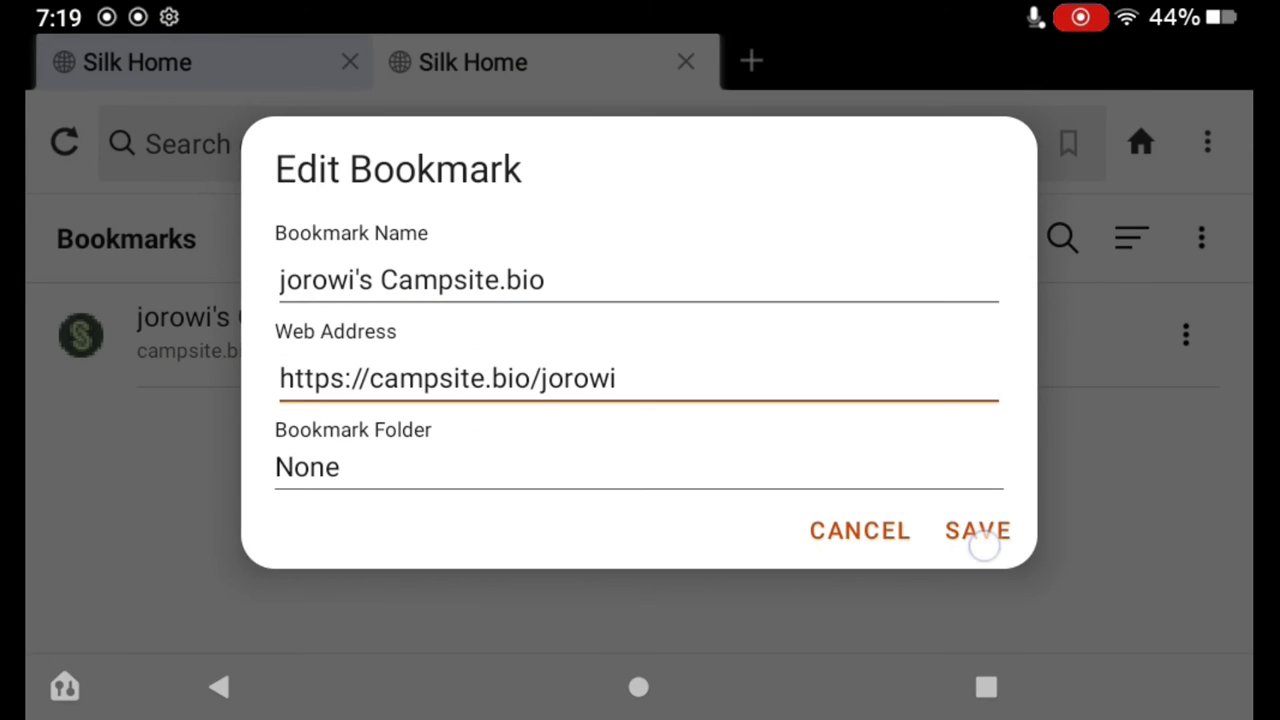
{"action": "left_click", "coordinate": [978, 531]}
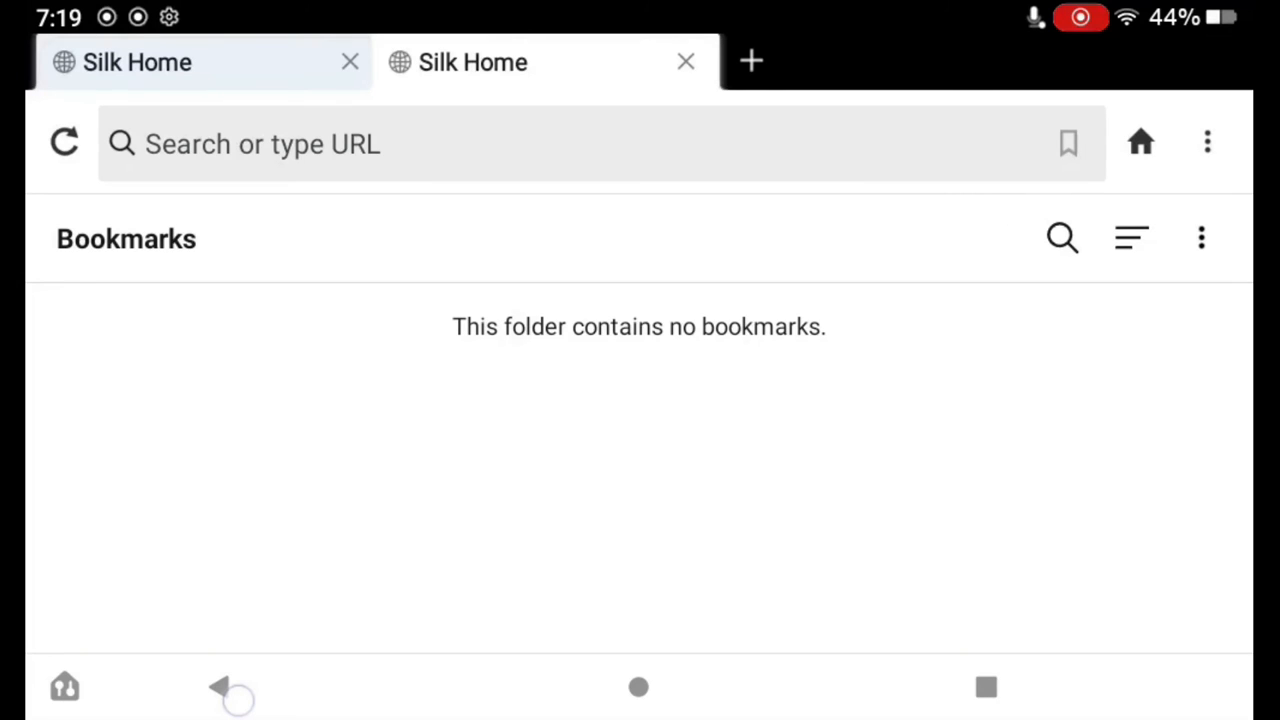
{"action": "left_click", "coordinate": [228, 692]}
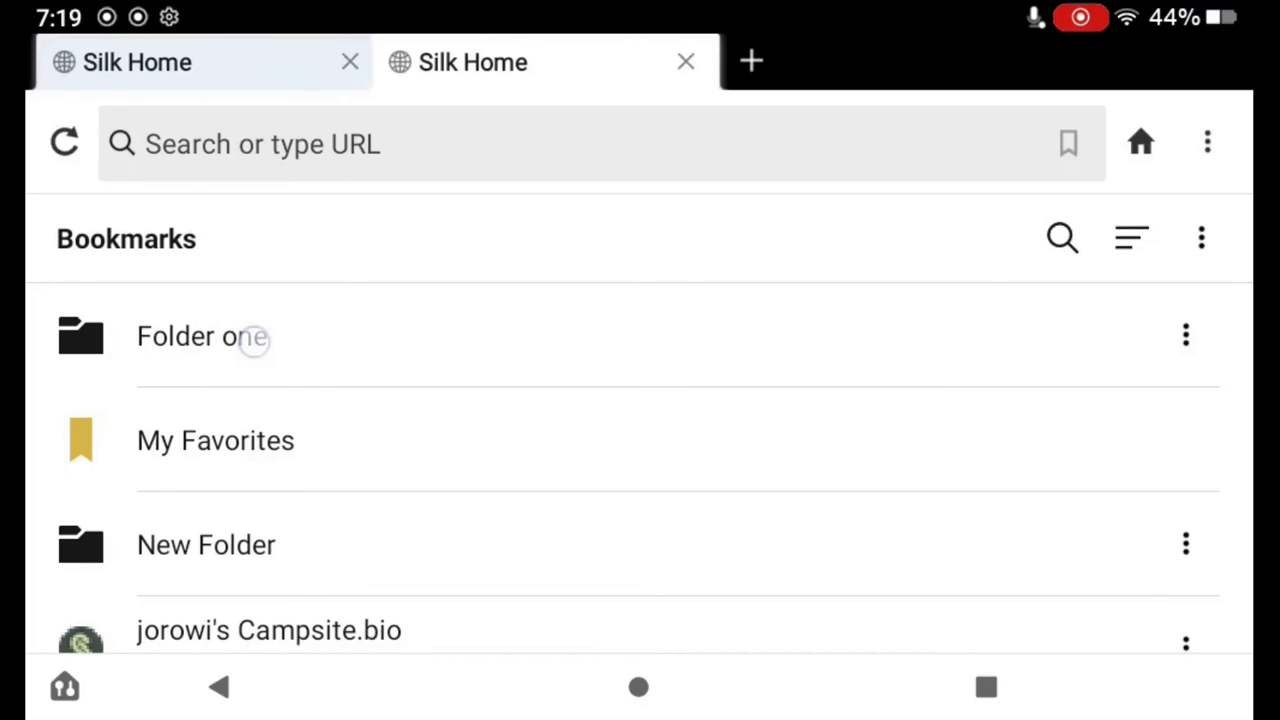
Inside Folder one, move Gen X Dinks and Struggling for Purpose to no folder.
{"action": "left_click", "coordinate": [202, 336]}
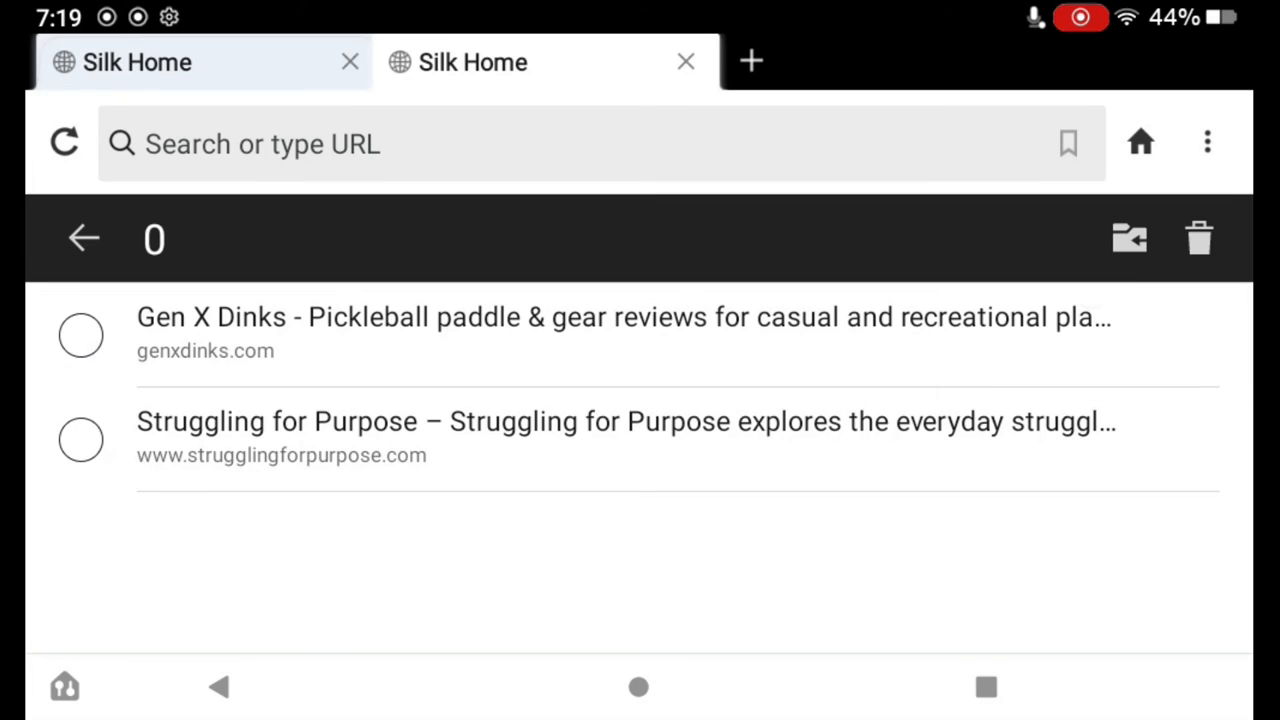
{"action": "left_click", "coordinate": [1130, 238]}
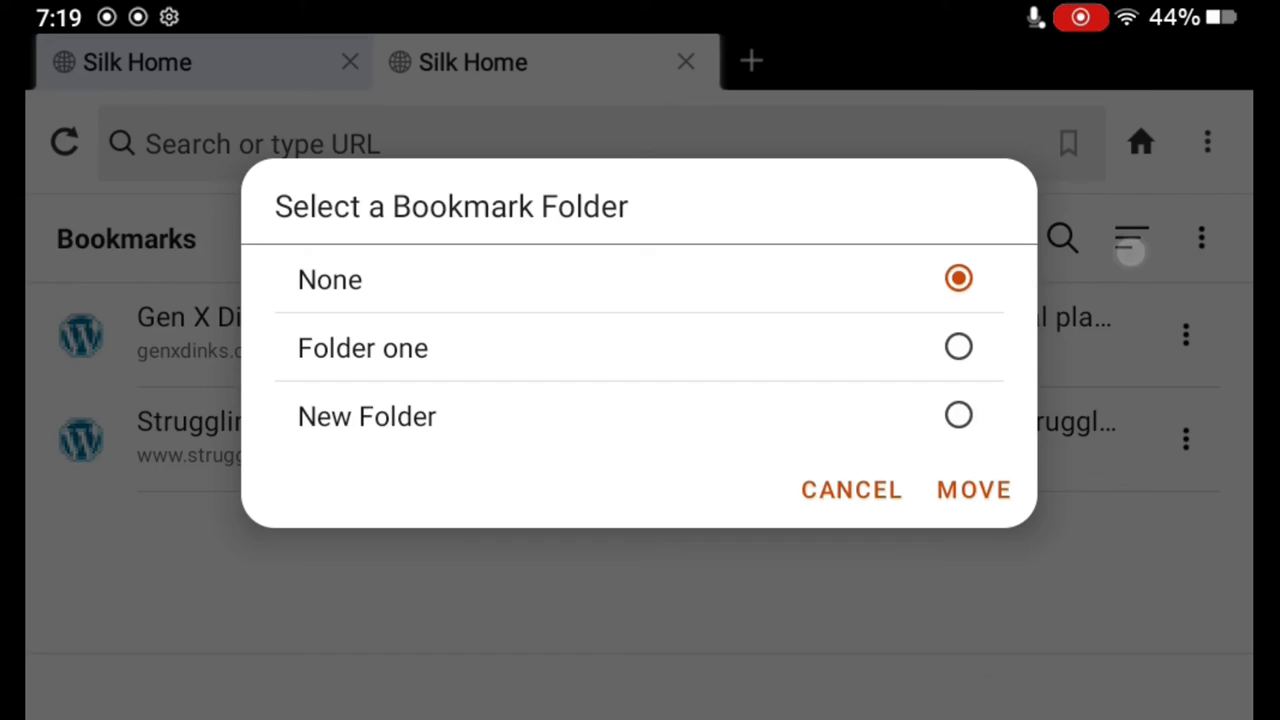
{"action": "left_click", "coordinate": [972, 490]}
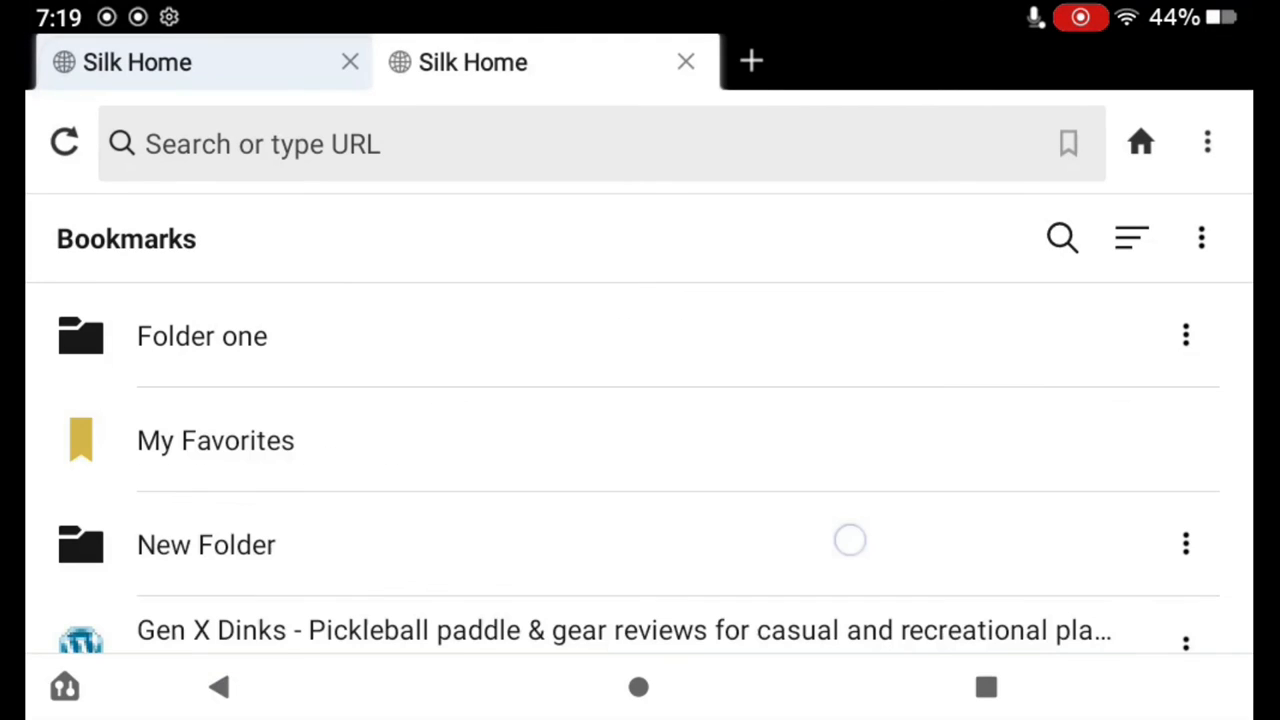
{"action": "scroll", "scroll_direction": "down", "scroll_amount": 3}
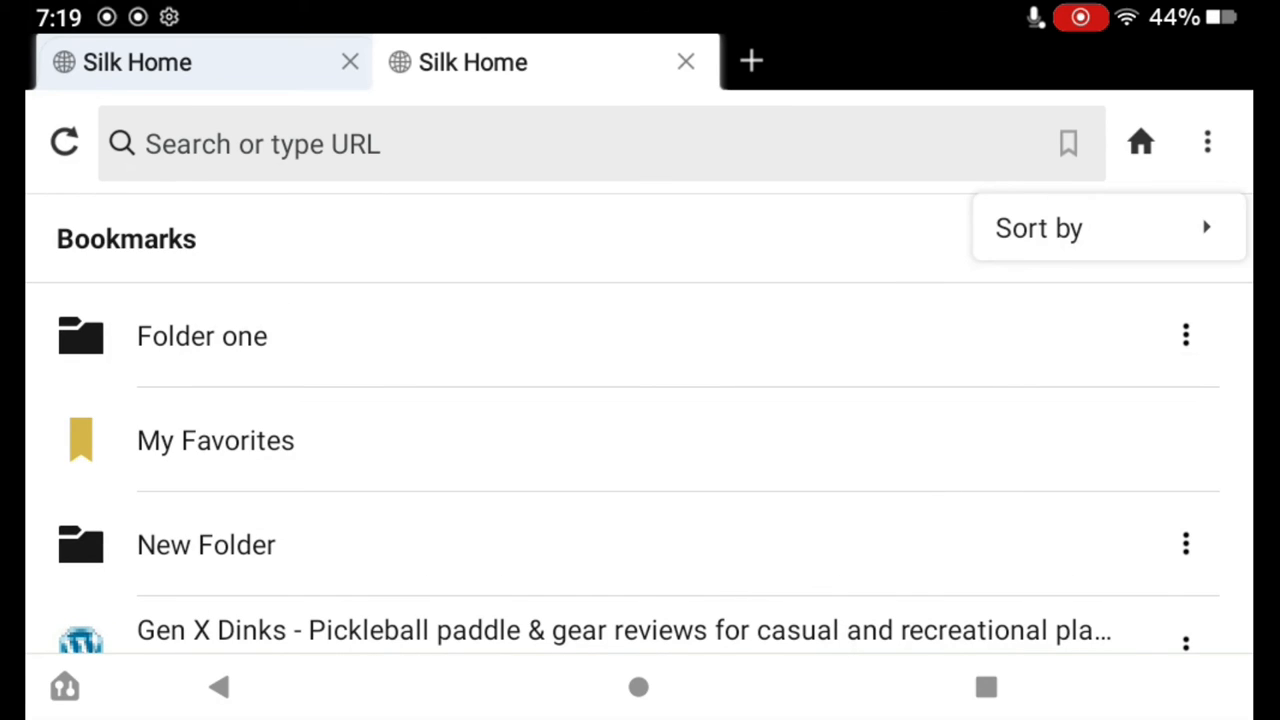
Sort the top-level bookmarks by Title, then Domain, then Date added.
{"action": "left_click", "coordinate": [1040, 227]}
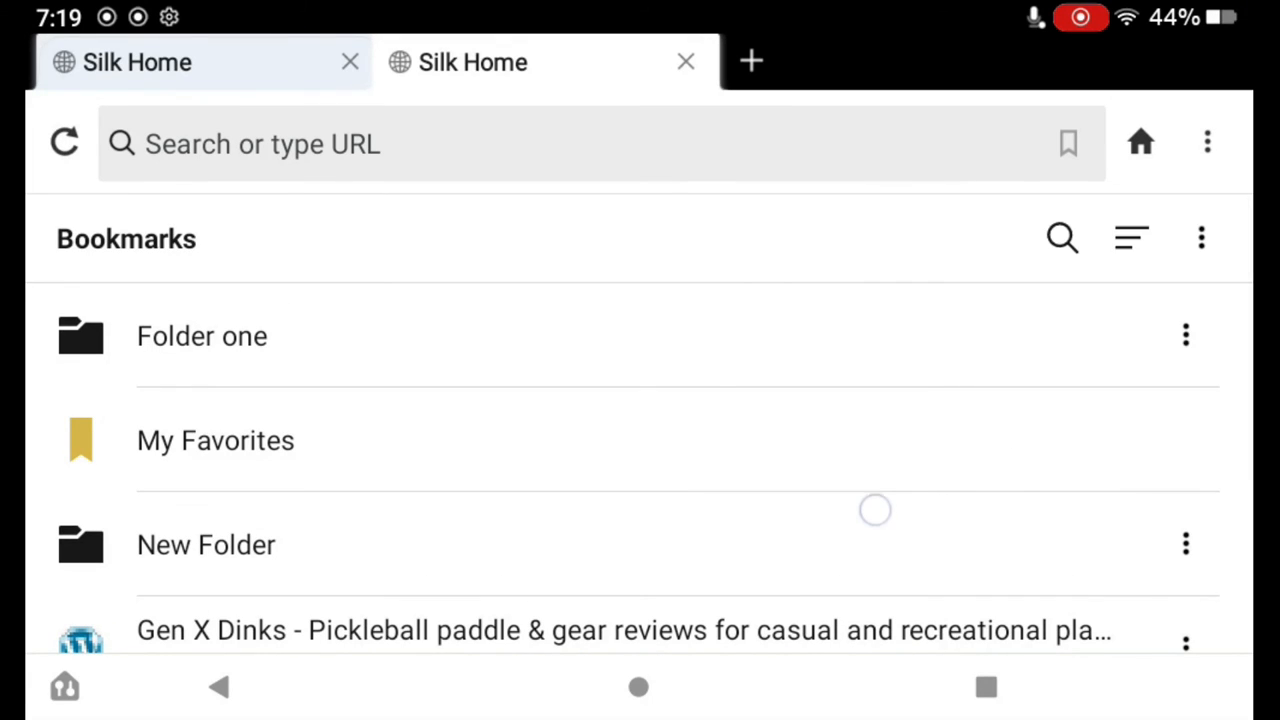
{"action": "scroll", "scroll_direction": "down", "scroll_amount": 3}
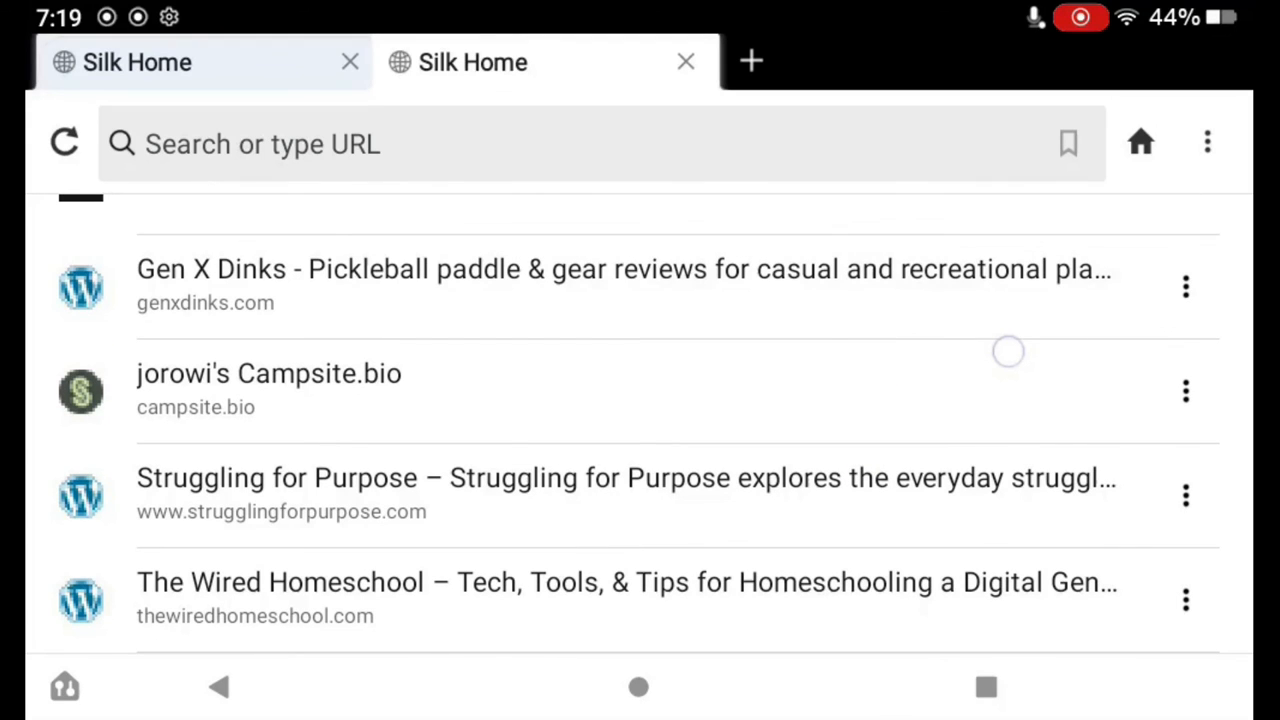
{"action": "left_click", "coordinate": [1063, 142]}
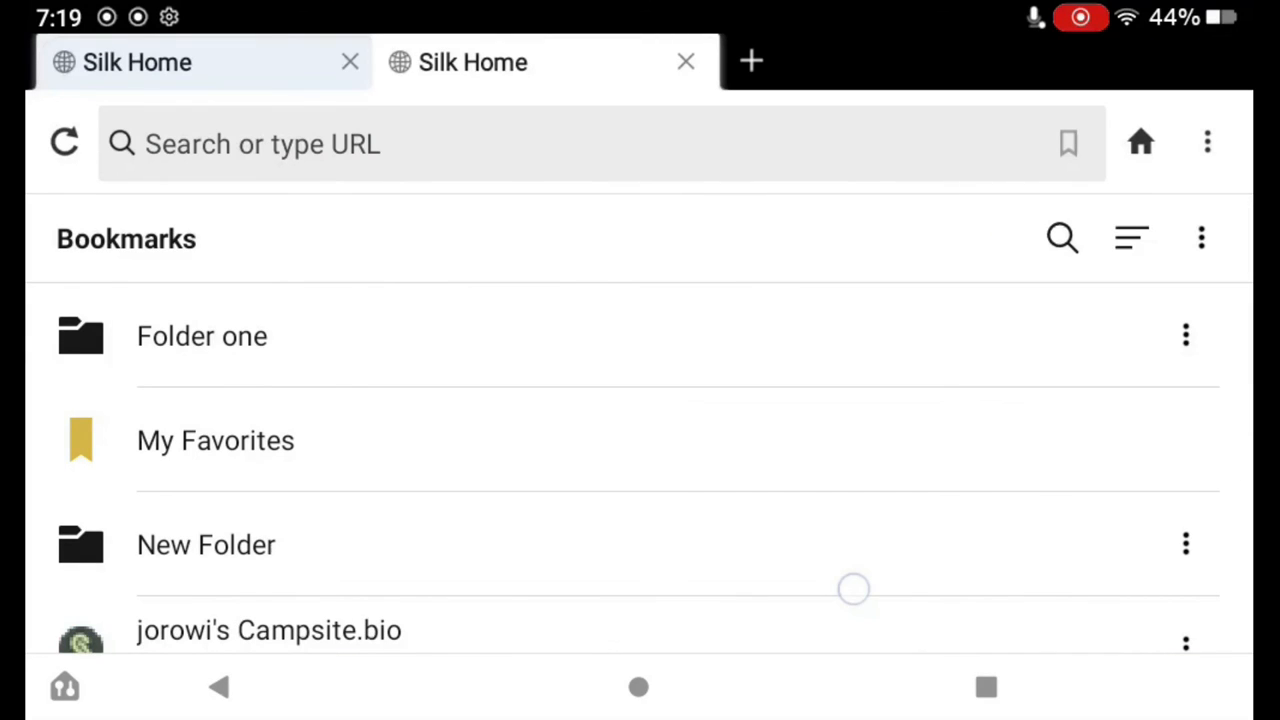
{"action": "scroll", "scroll_direction": "down", "scroll_amount": 3}
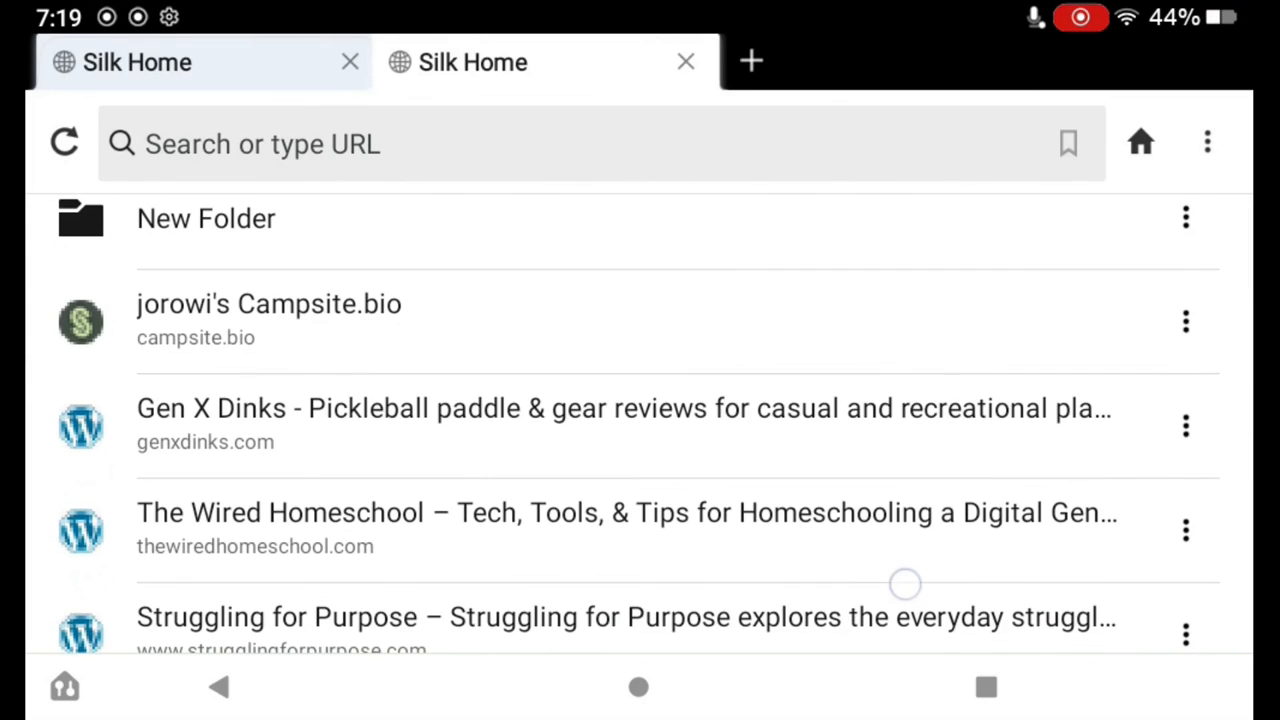
{"action": "scroll", "scroll_direction": "down", "scroll_amount": 3}
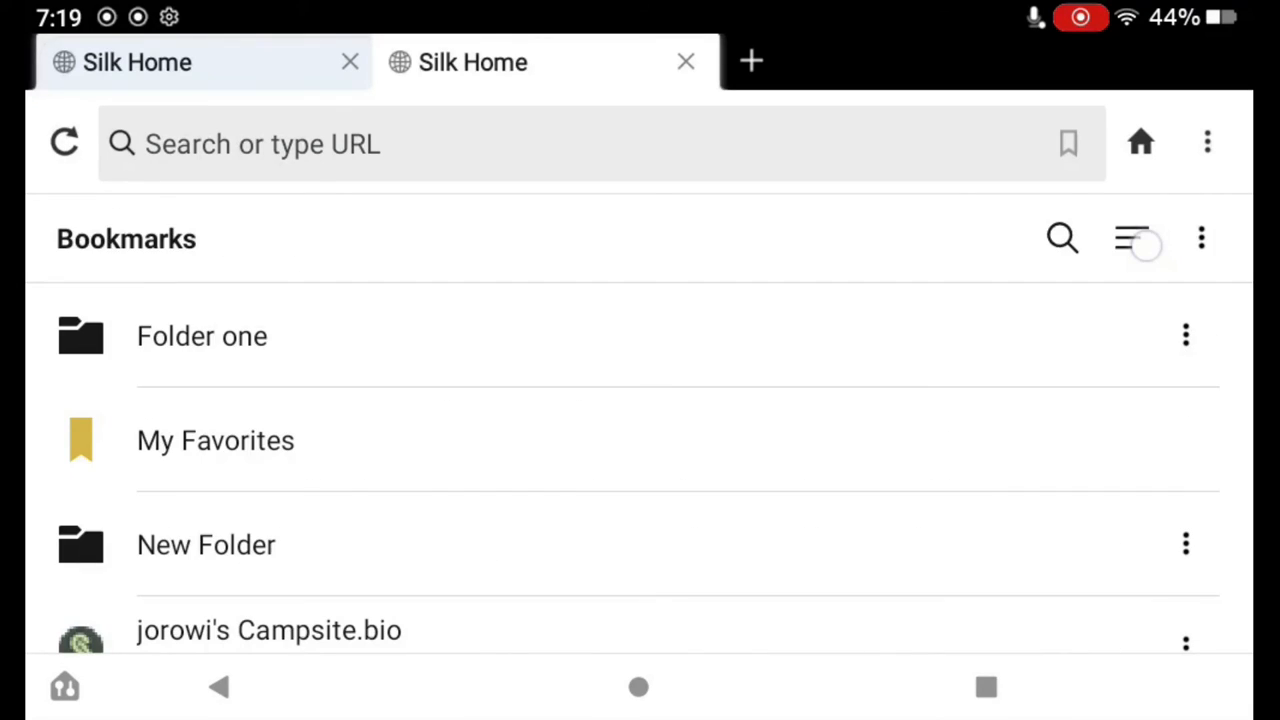
{"action": "left_click", "coordinate": [1125, 238]}
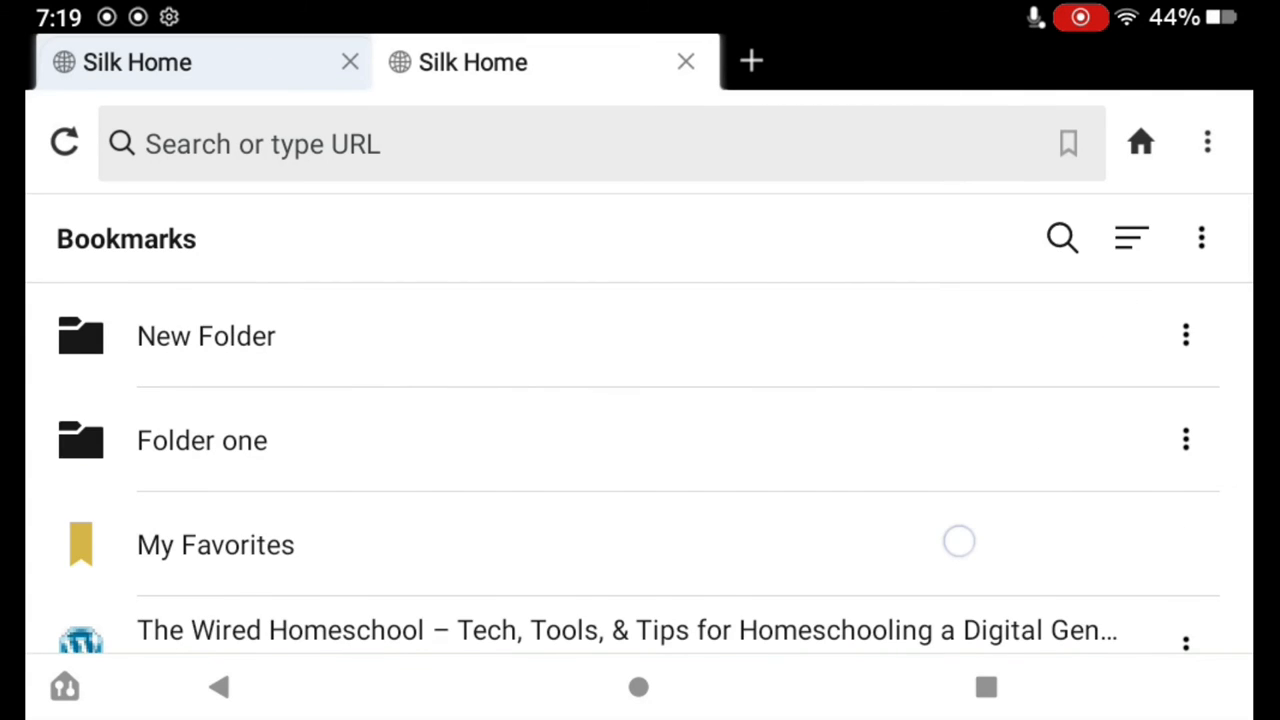
{"action": "scroll", "scroll_direction": "down", "scroll_amount": 3}
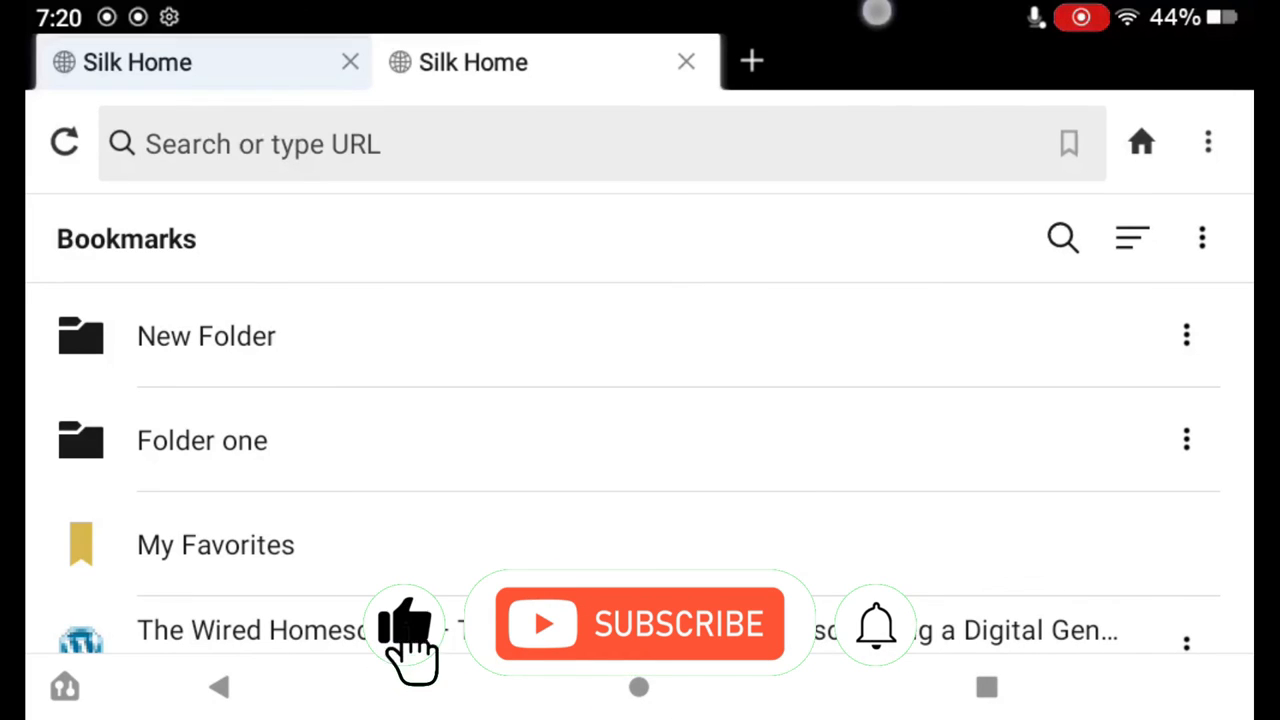
{"action": "left_click", "coordinate": [640, 624]}
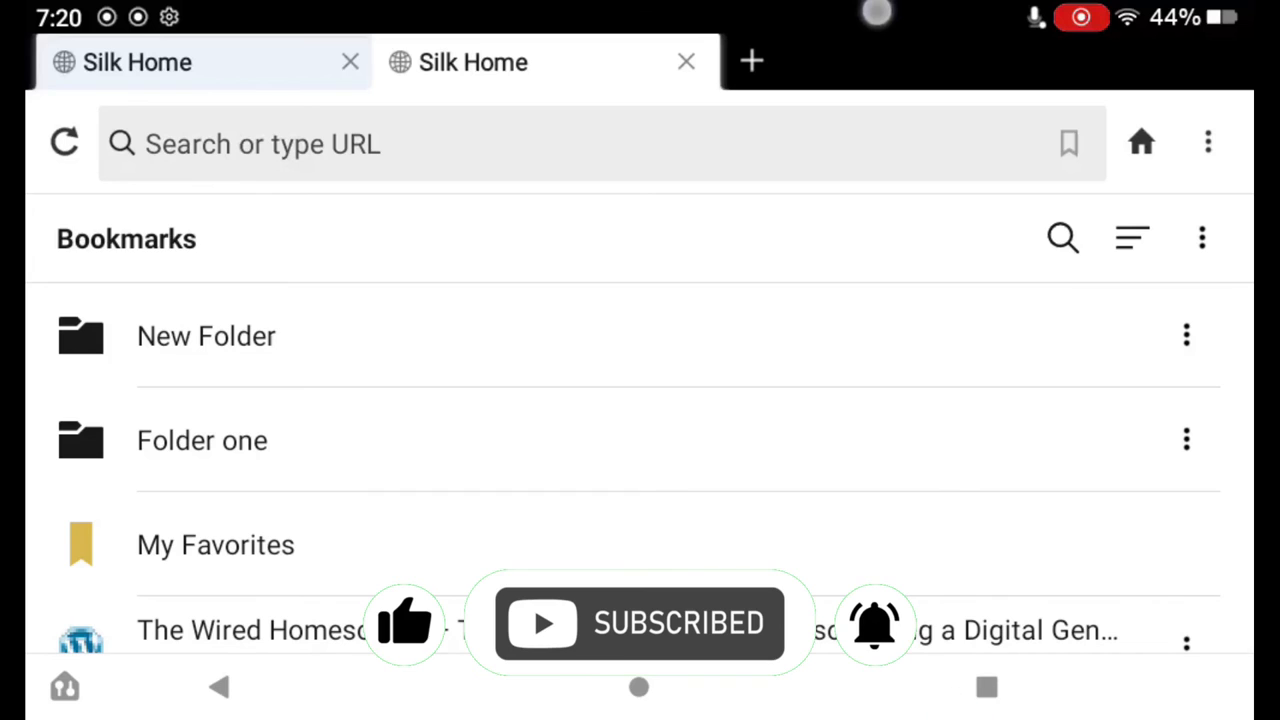